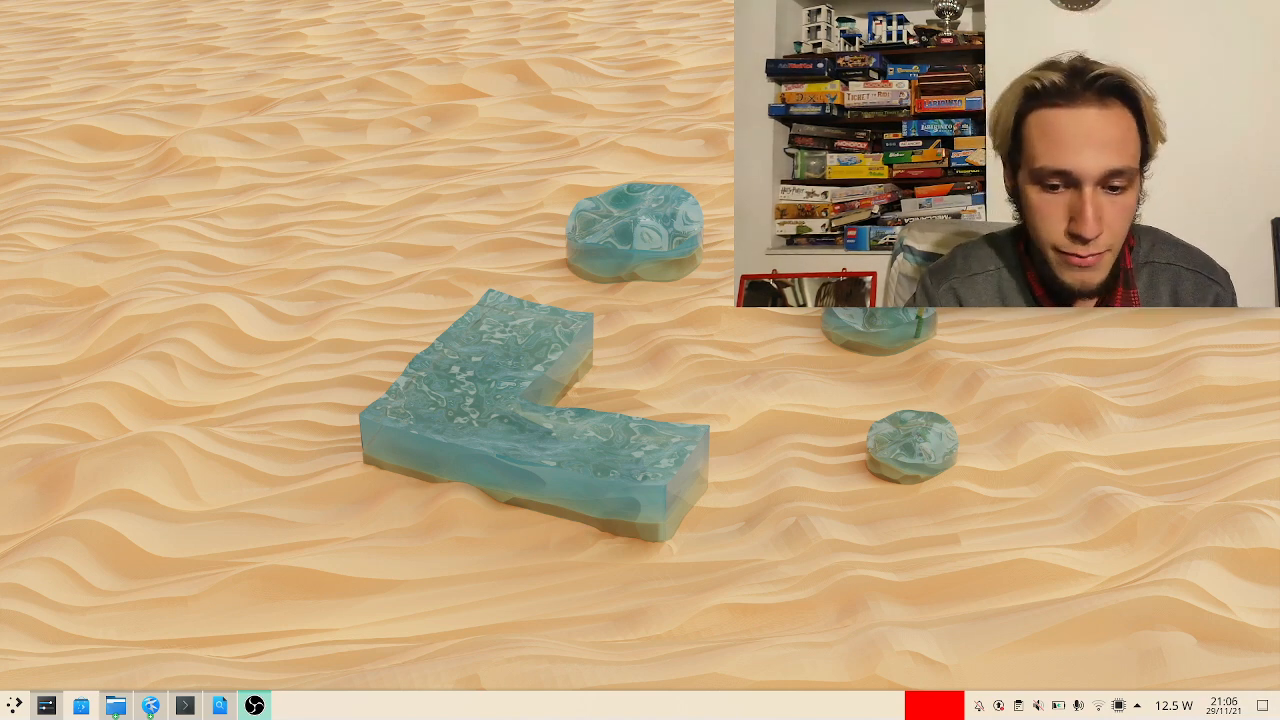
- Launch System Settings, landing on its Quick Settings page
click(288, 706)
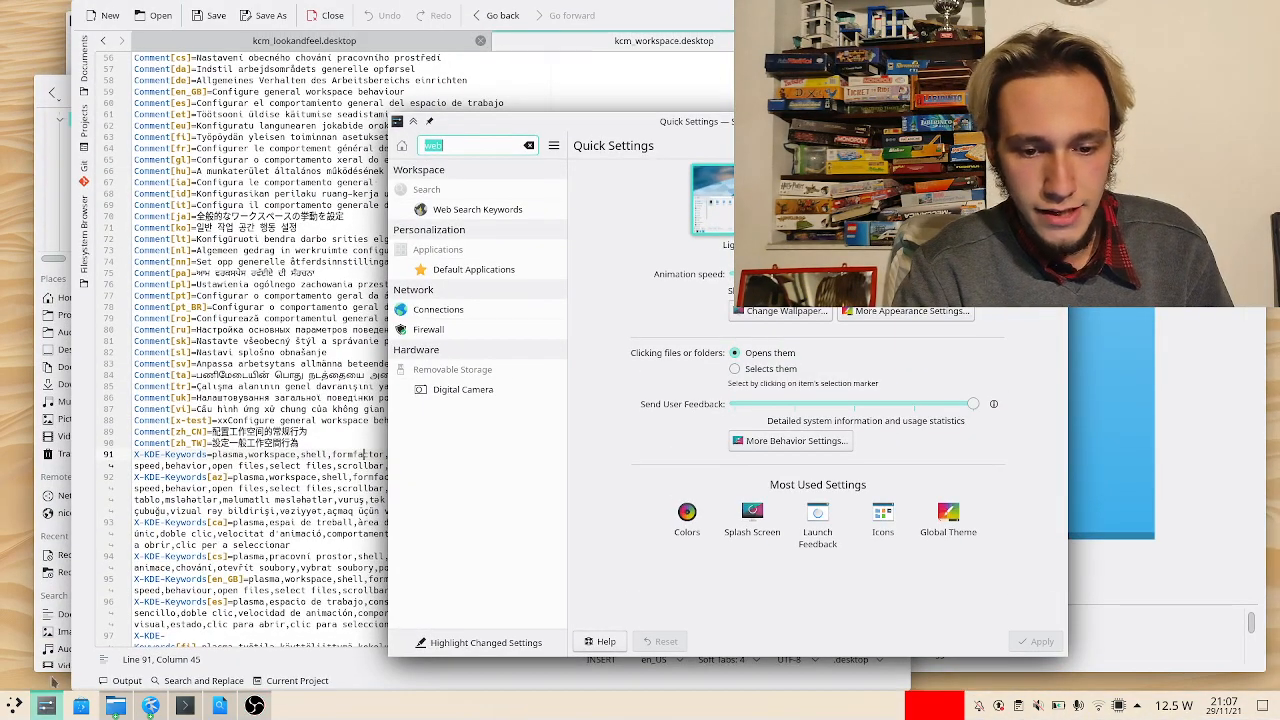
- Browse Workspace Behavior's Screen Edges page, then return to the full category list
click(528, 144)
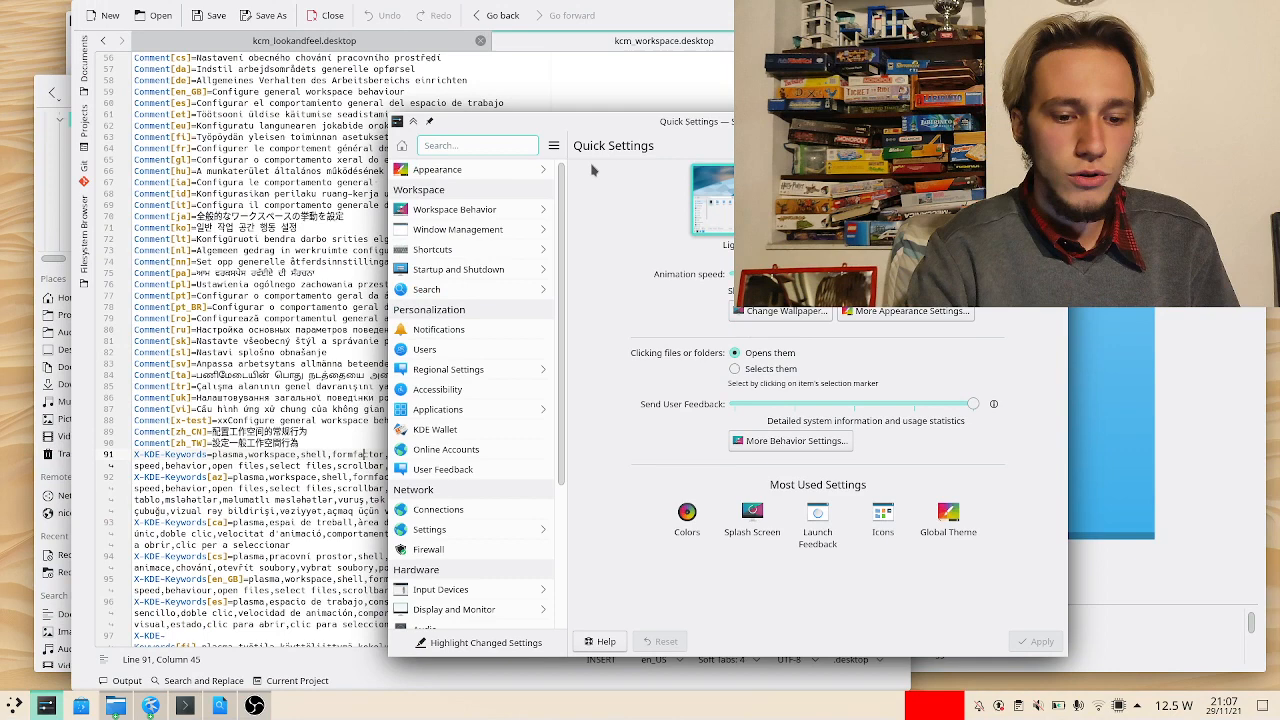
click(456, 210)
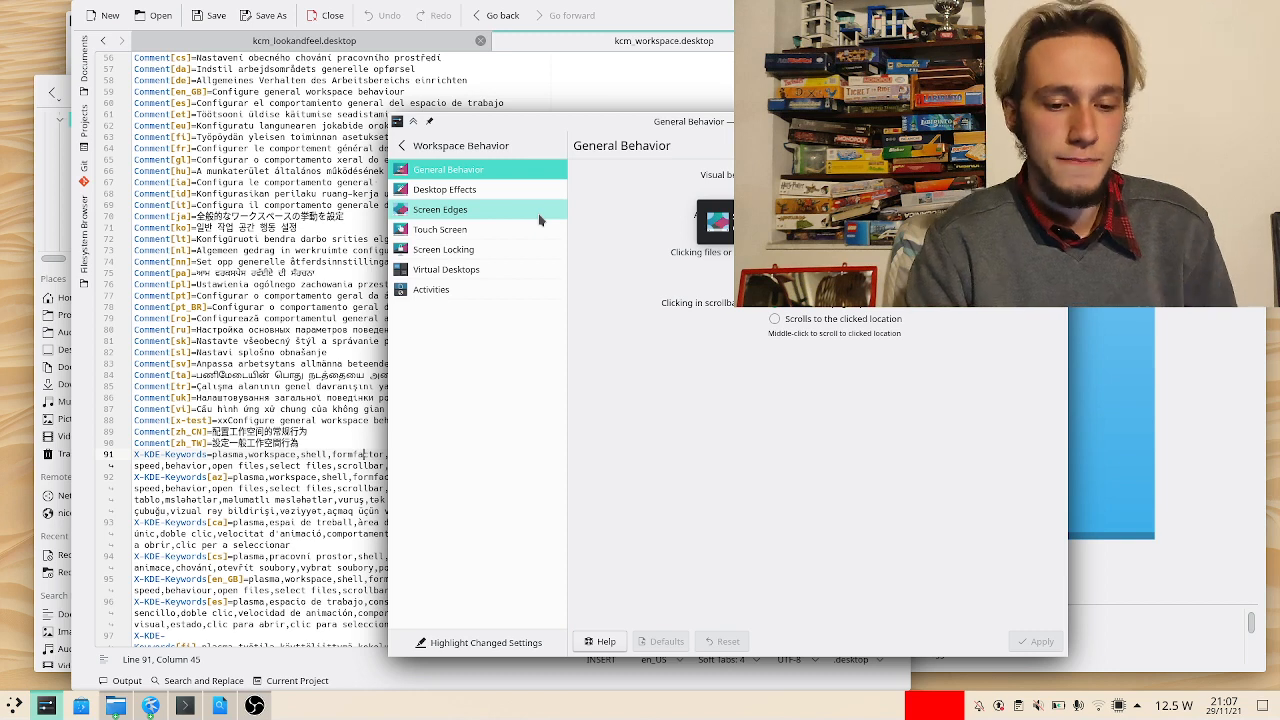
click(440, 210)
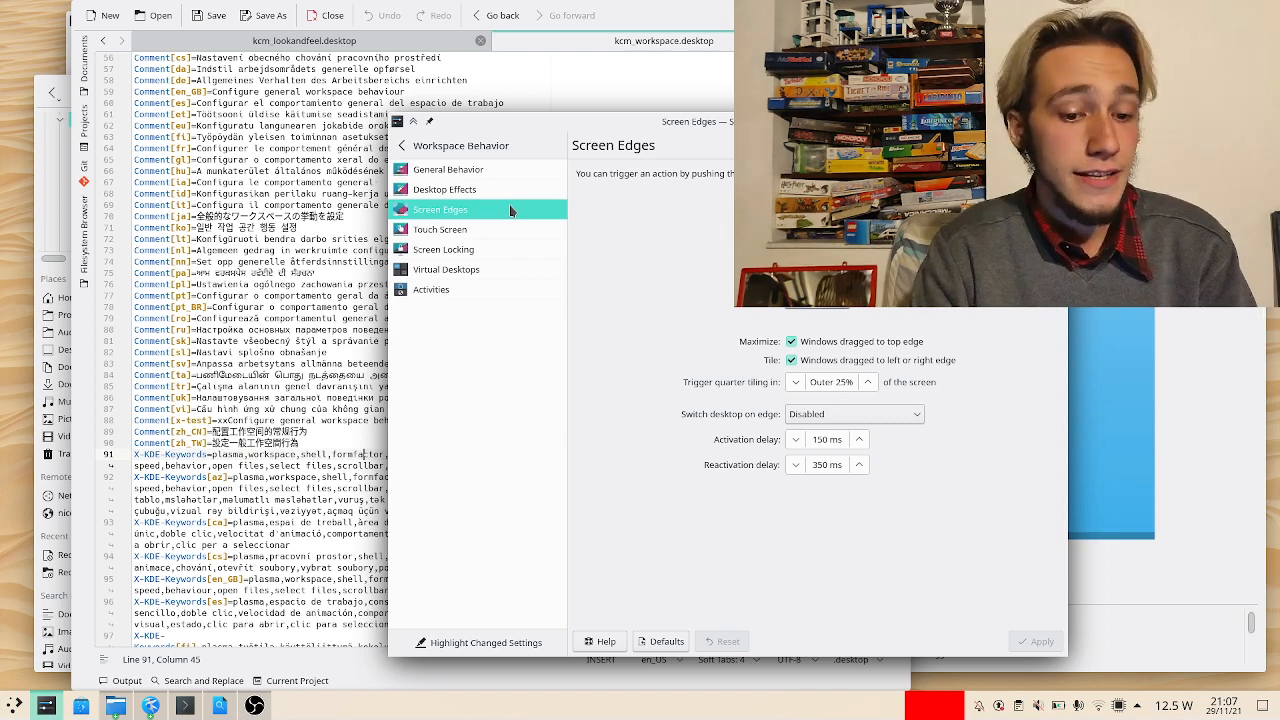
click(416, 144)
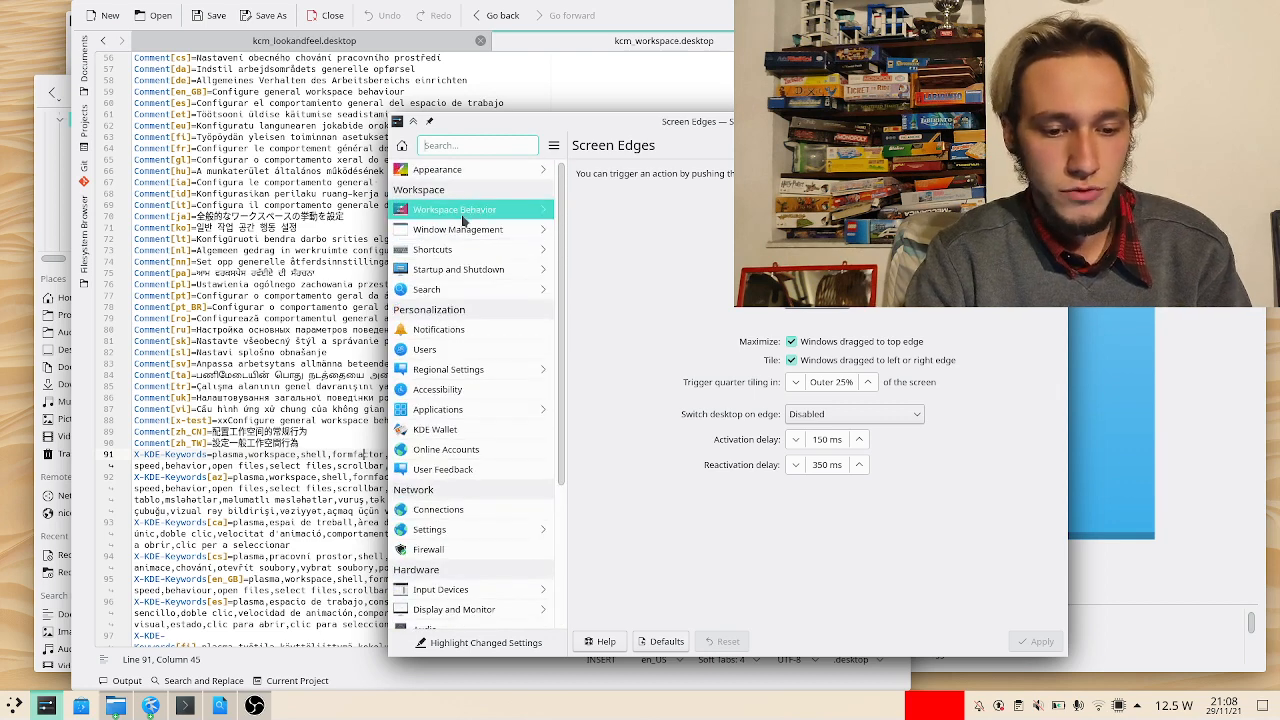
- Browse Window Management, then show the Bluetooth page reporting Bluetooth disabled
click(454, 210)
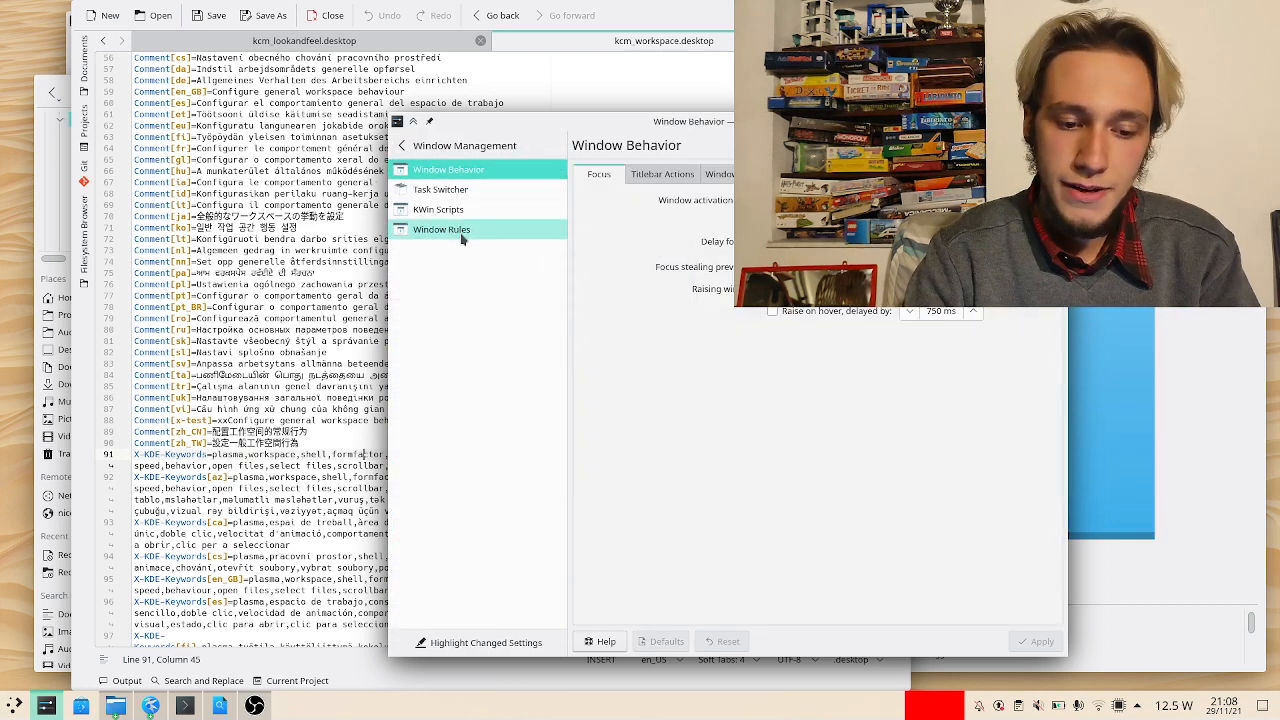
mouse_move(440, 228)
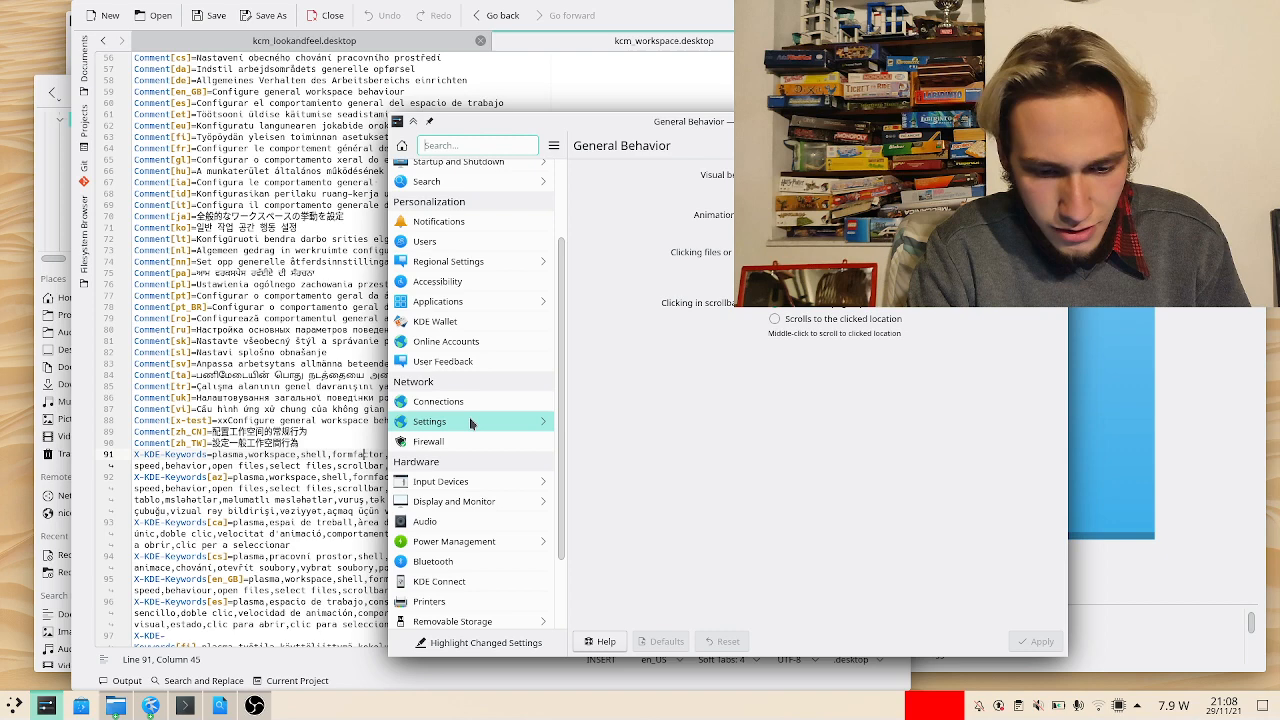
click(432, 560)
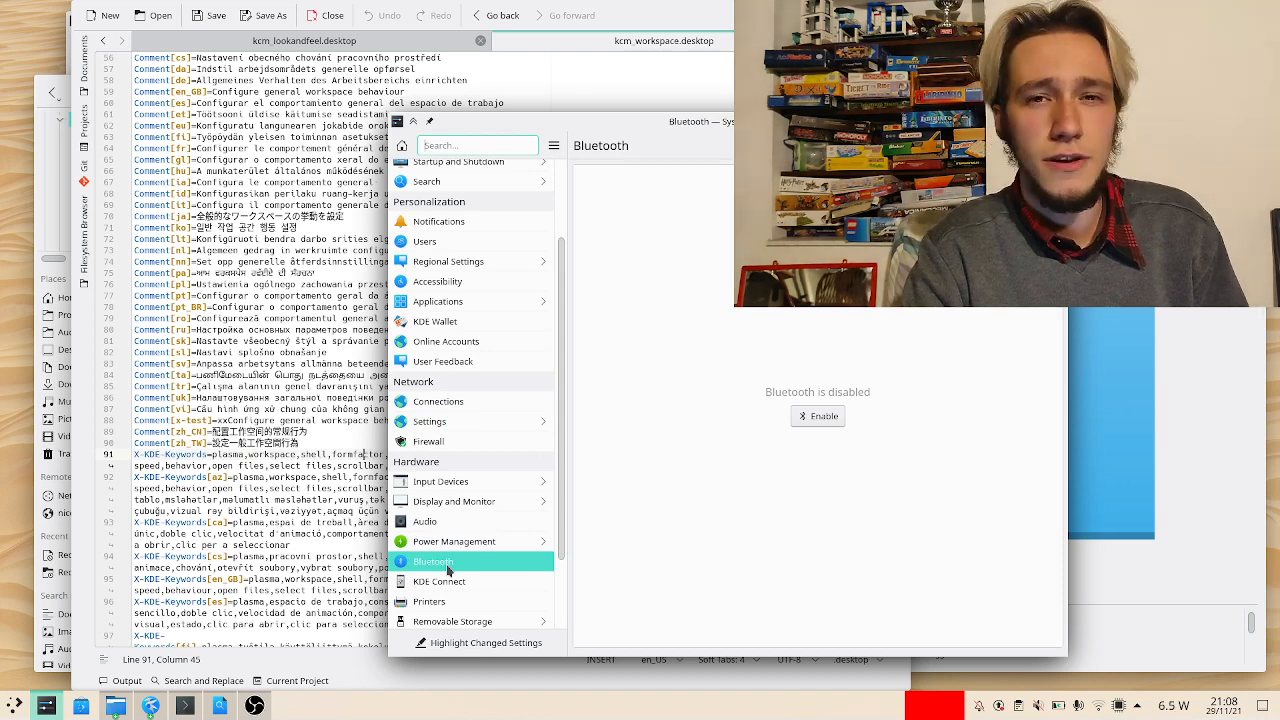
- Scroll the settings list before leaving System Settings for the src folder search
scroll(up, 3)
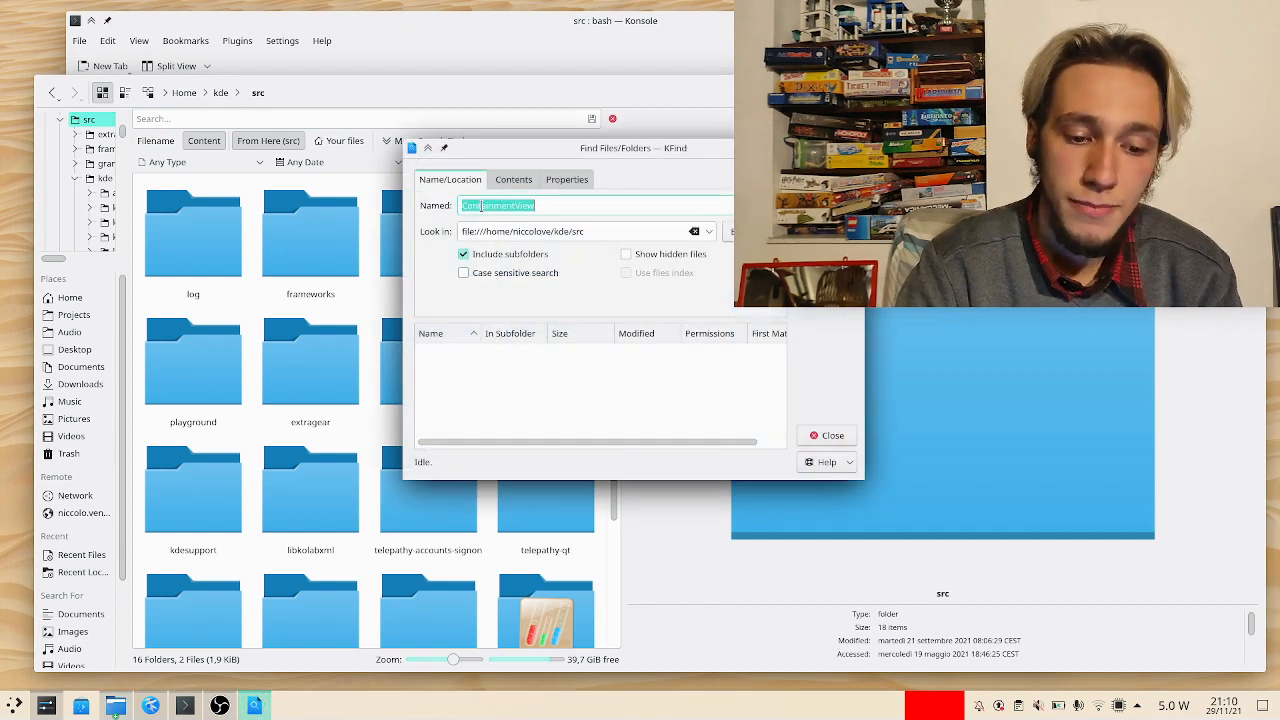
- Search the src folder for files whose contents contain X-KDE-Keywords
click(512, 180)
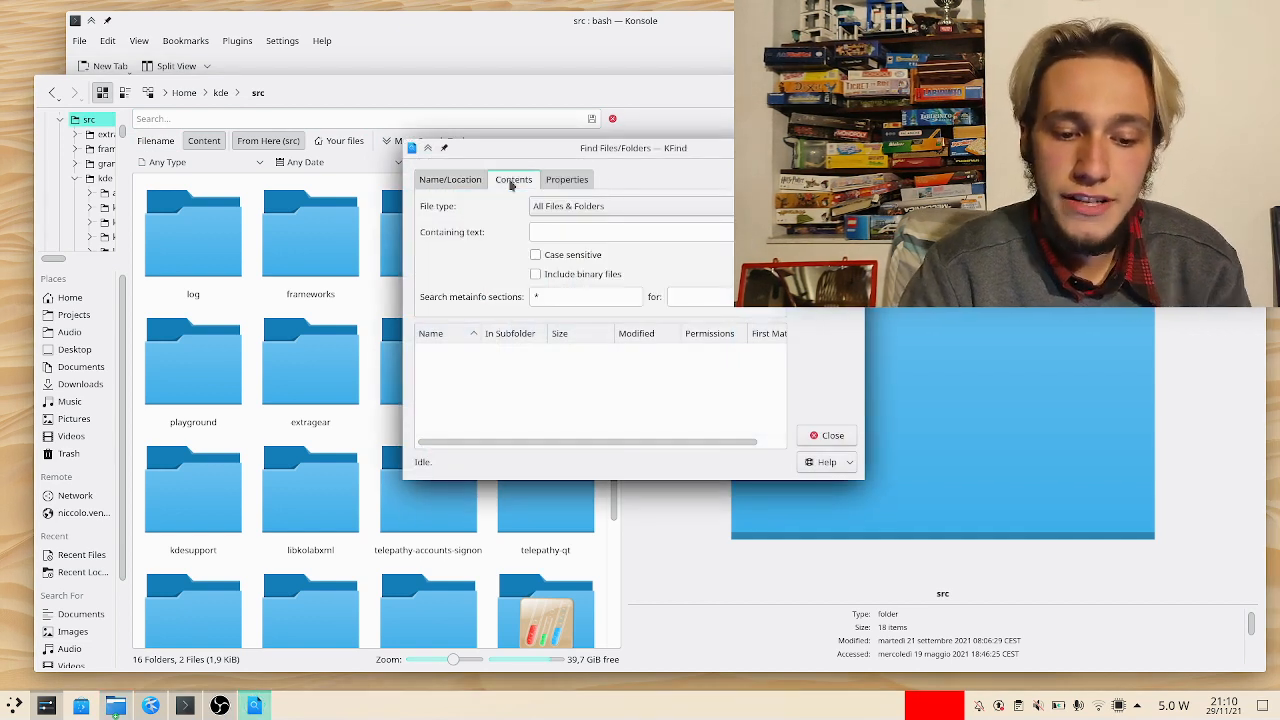
click(636, 232)
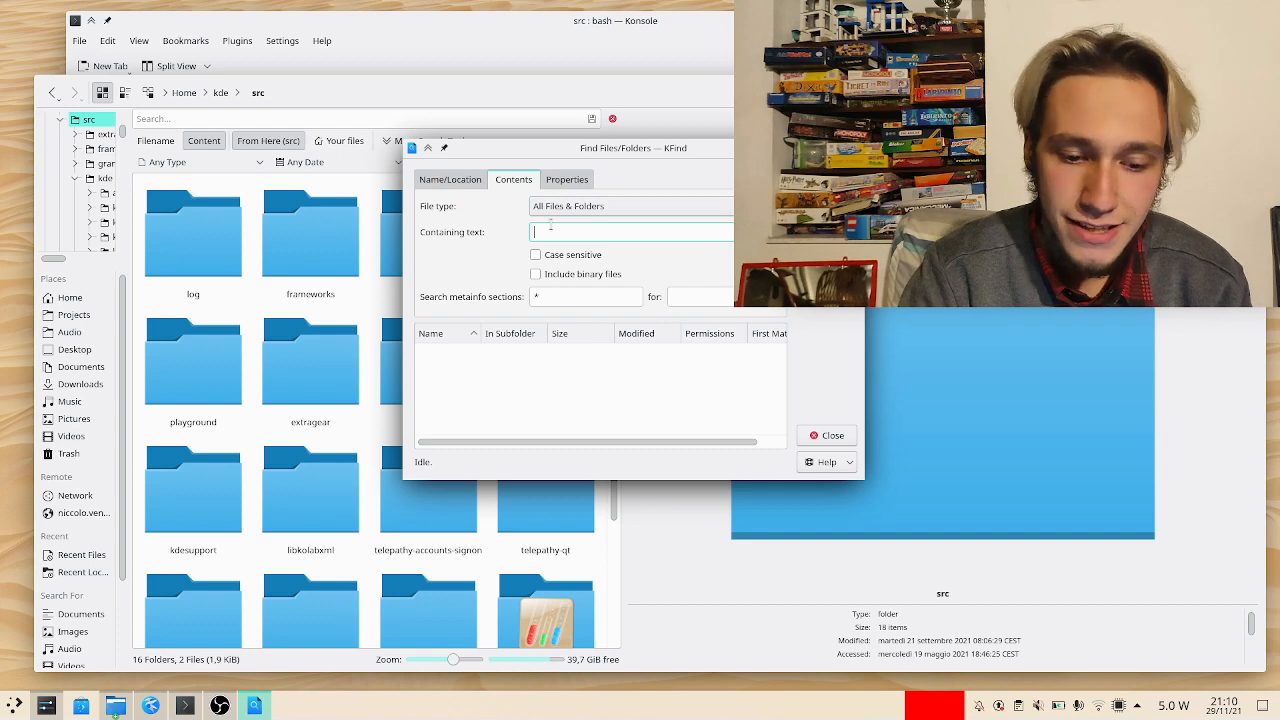
text(x)
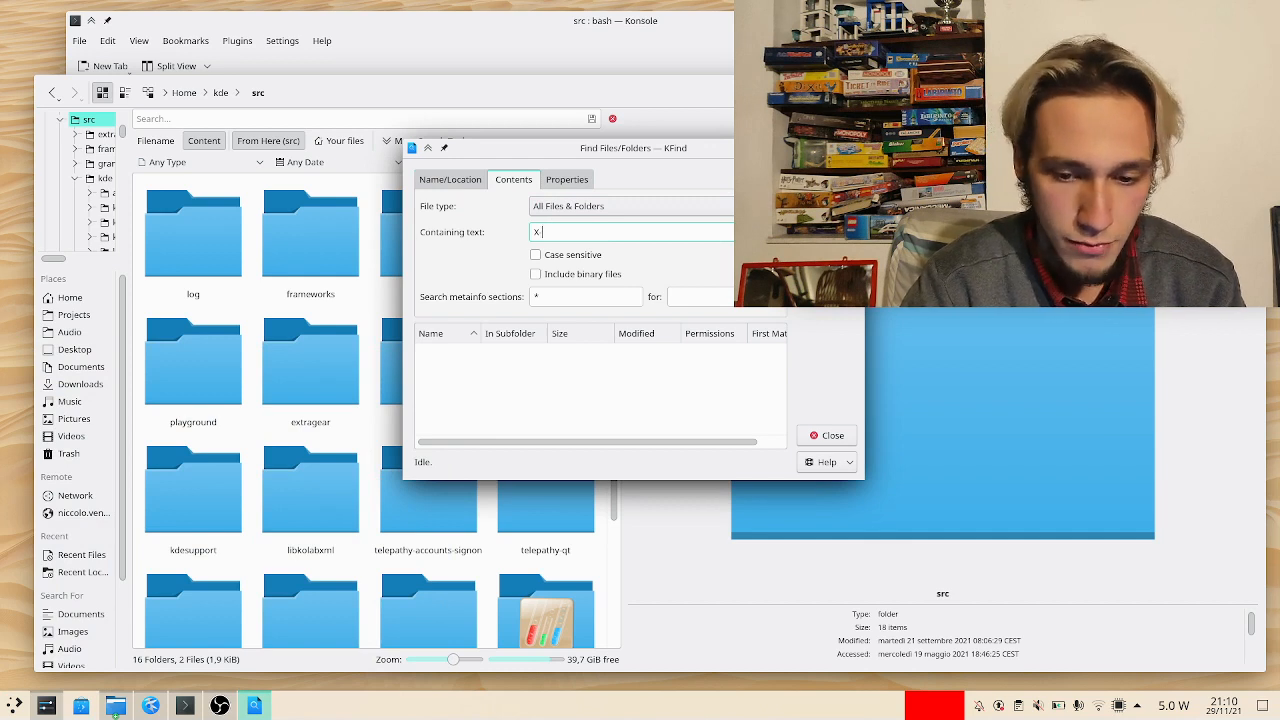
text(KDE-Keywords)
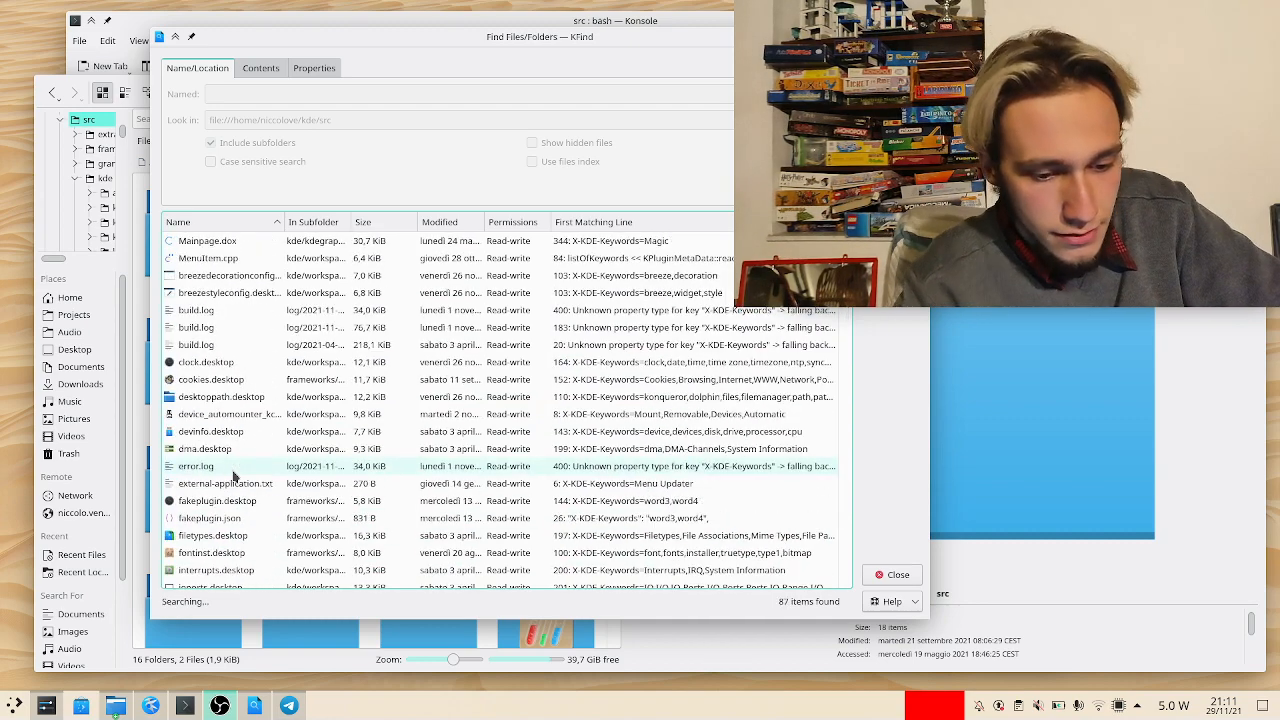
- Scroll the results and bring up the context menu for kcm_activities.desktop
scroll(down, 3)
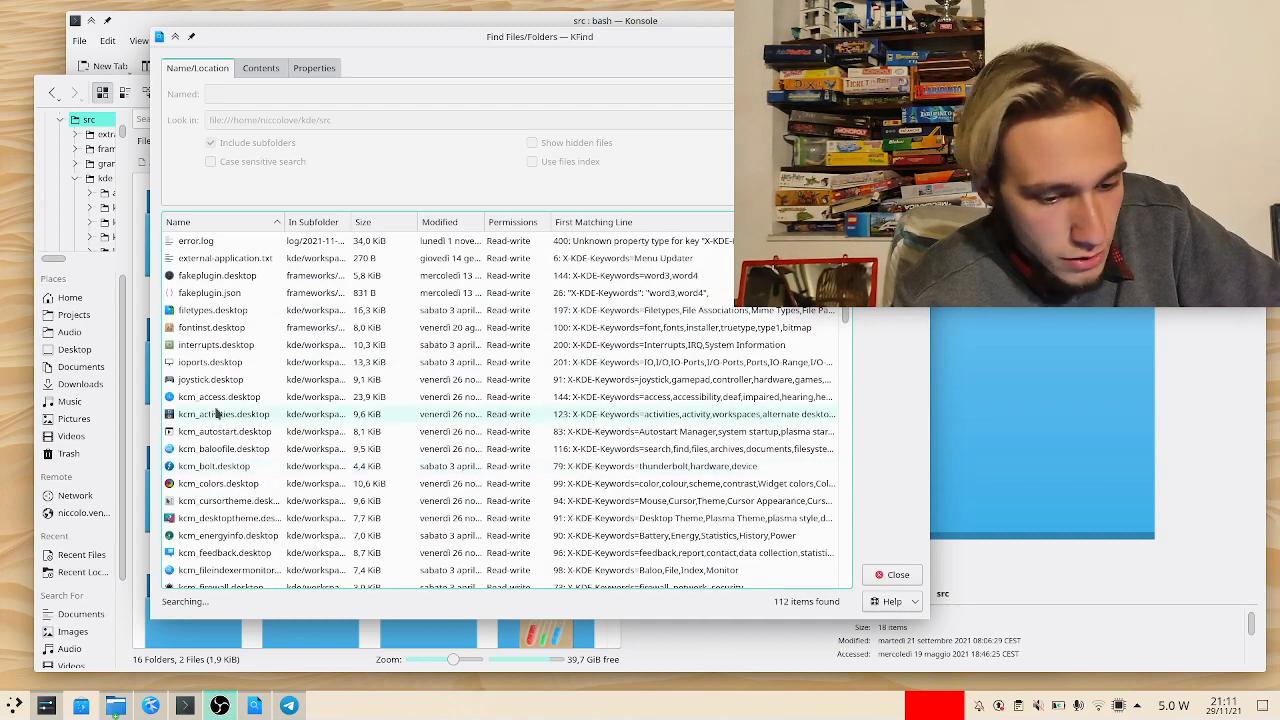
right_click(220, 448)
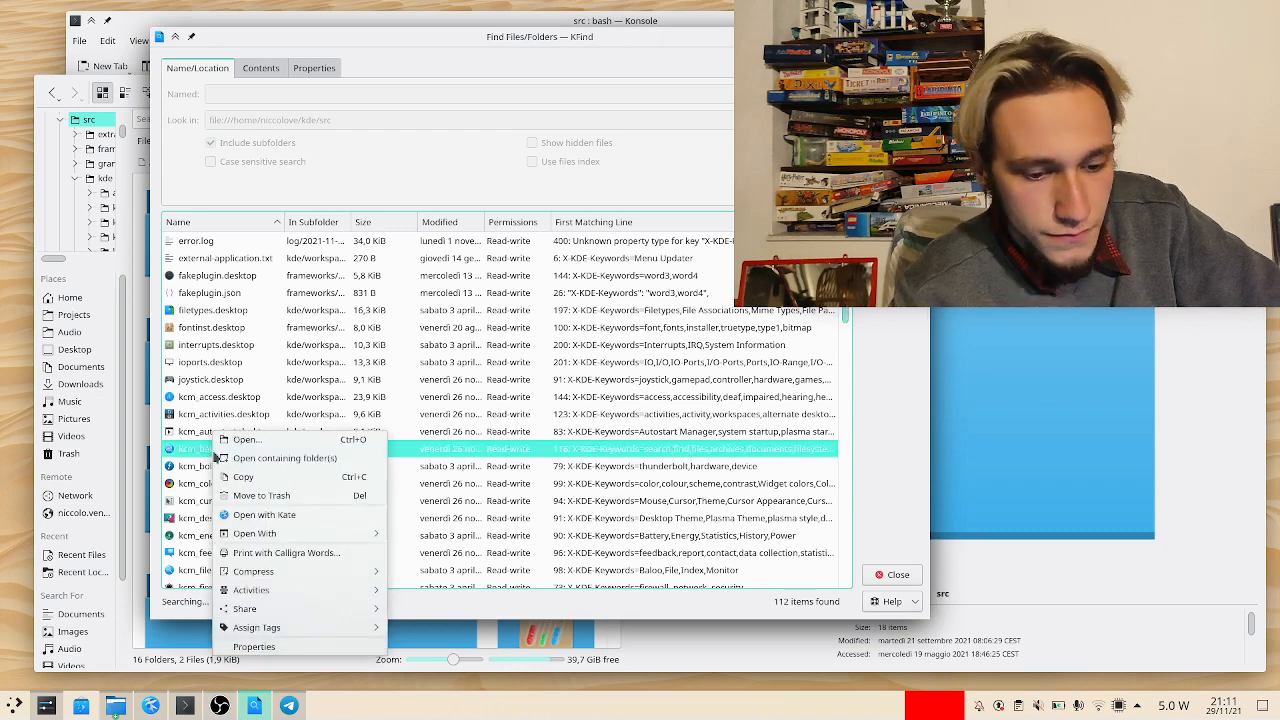
mouse_move(284, 458)
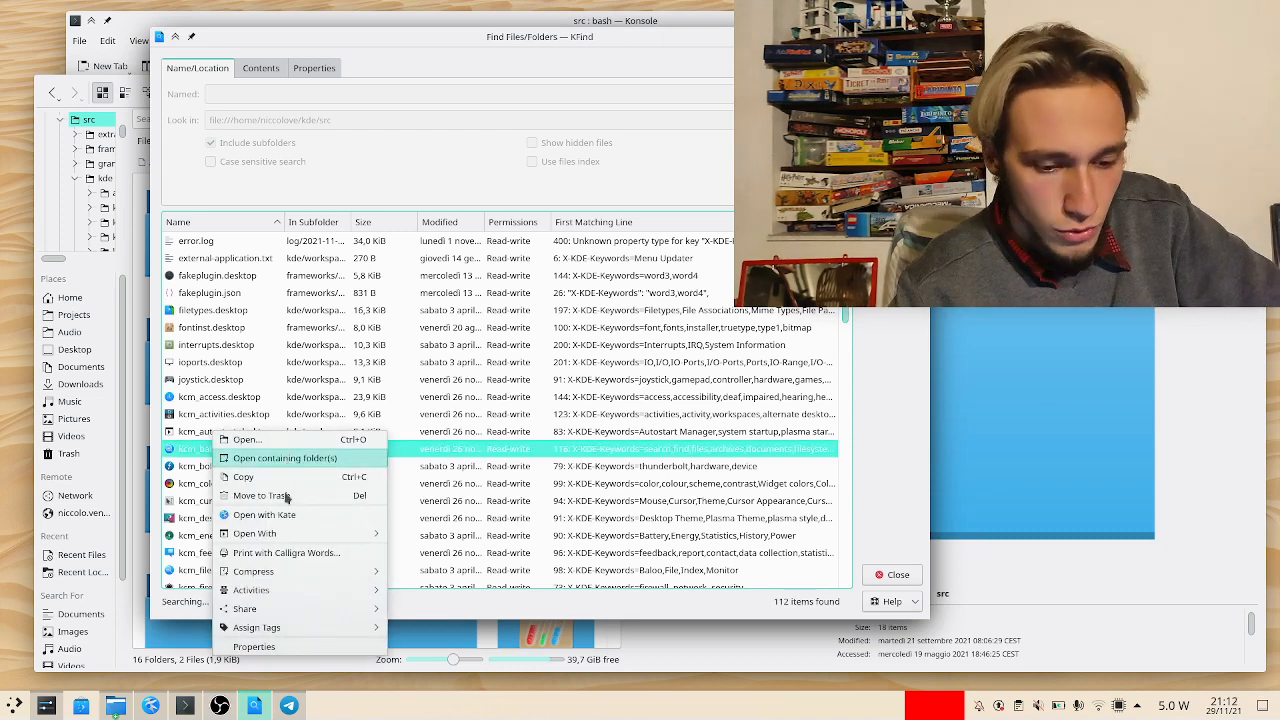
mouse_move(280, 514)
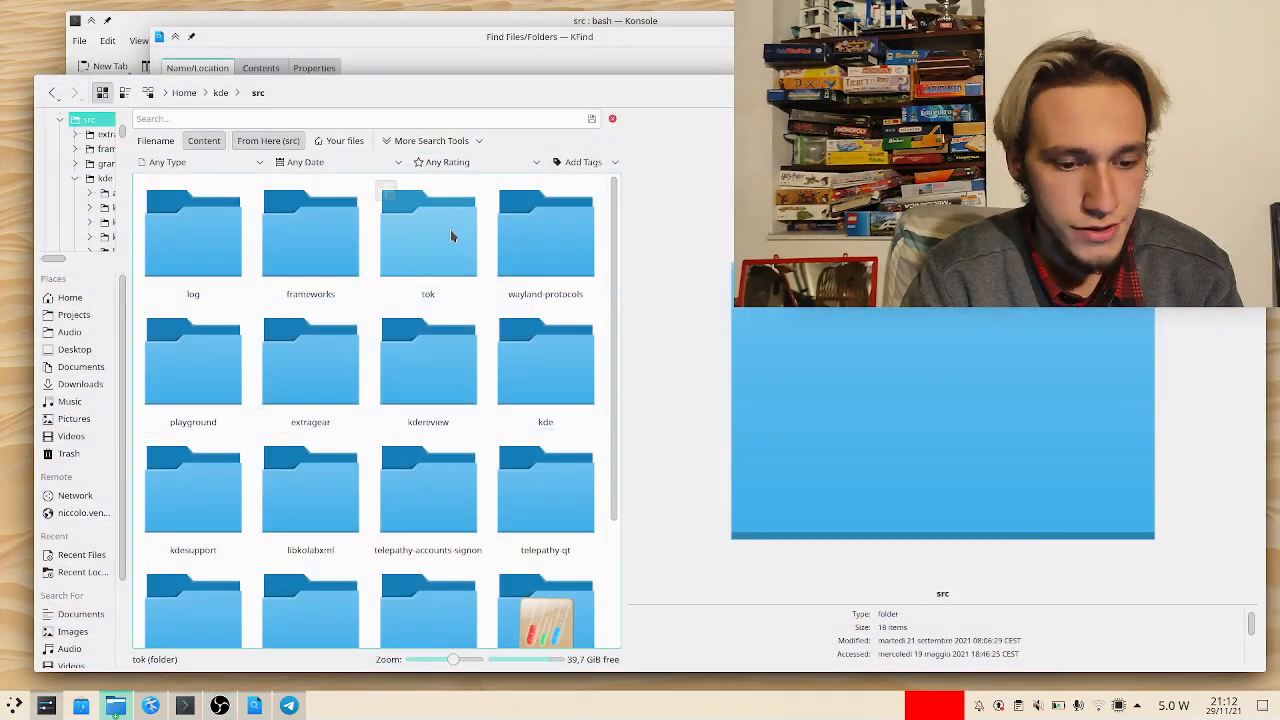
- In Dolphin, navigate from src into kde/workspace/plasma-workspace
click(428, 236)
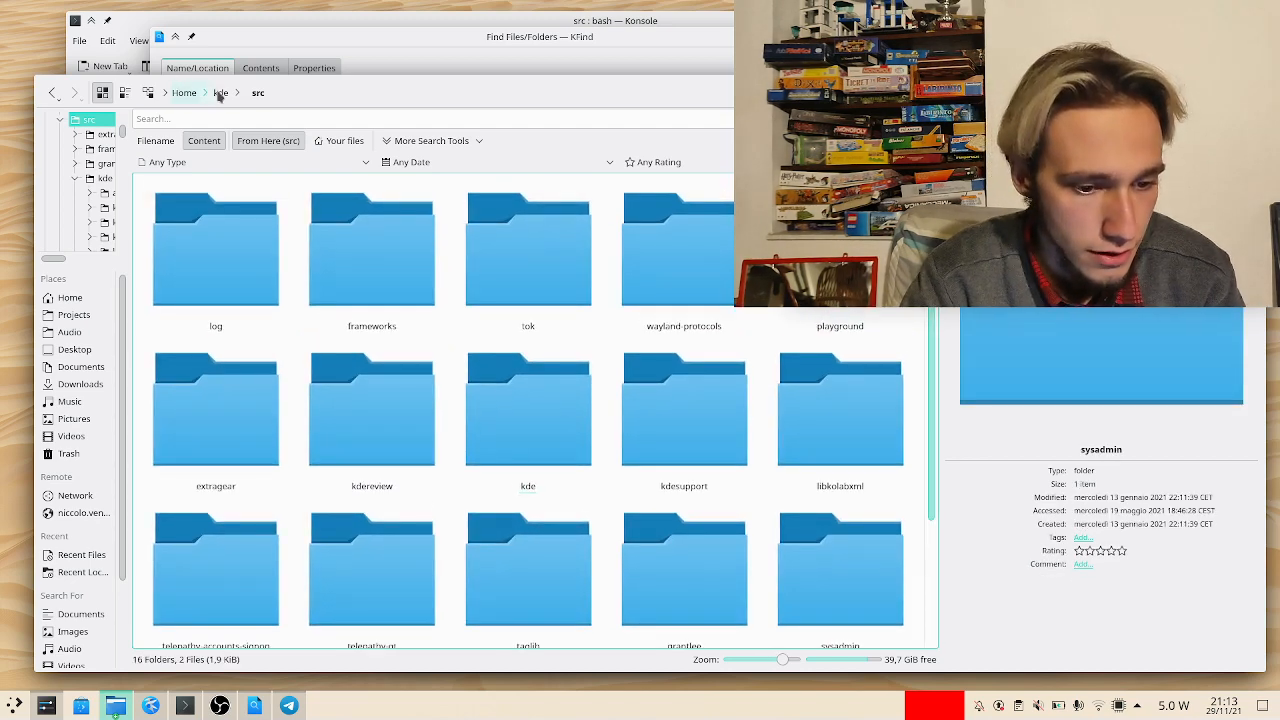
click(372, 248)
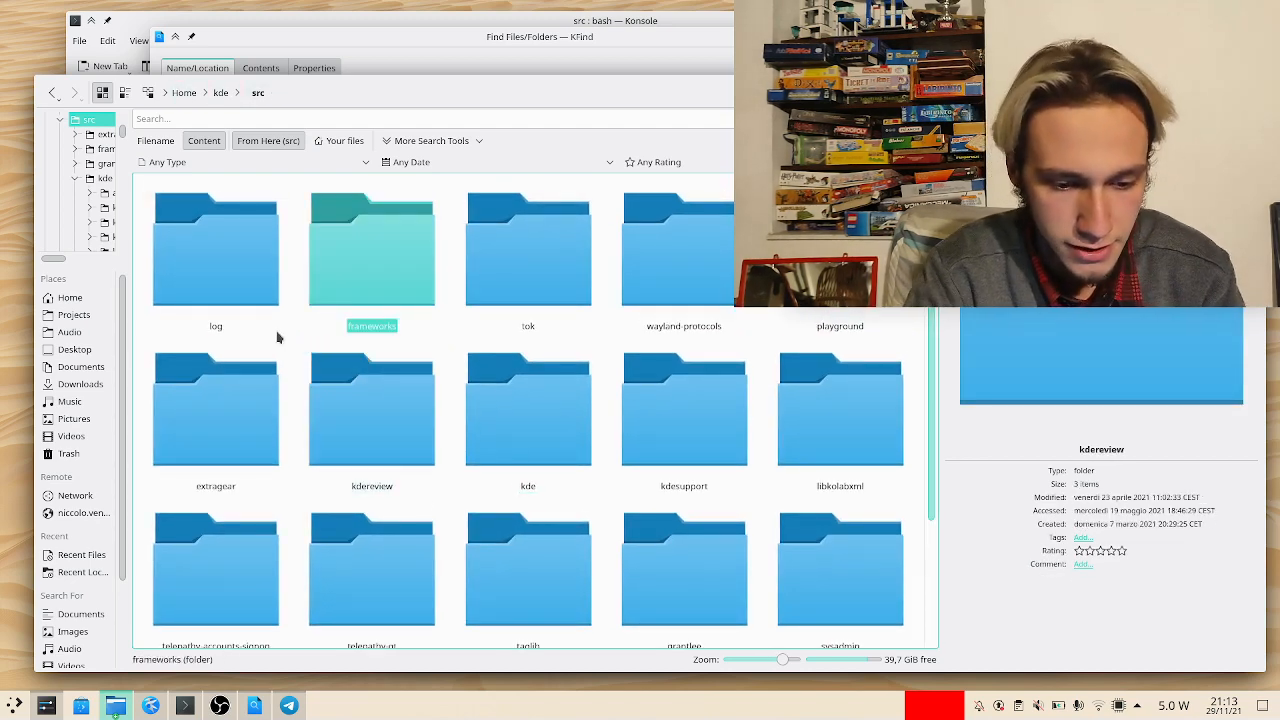
double_click(372, 250)
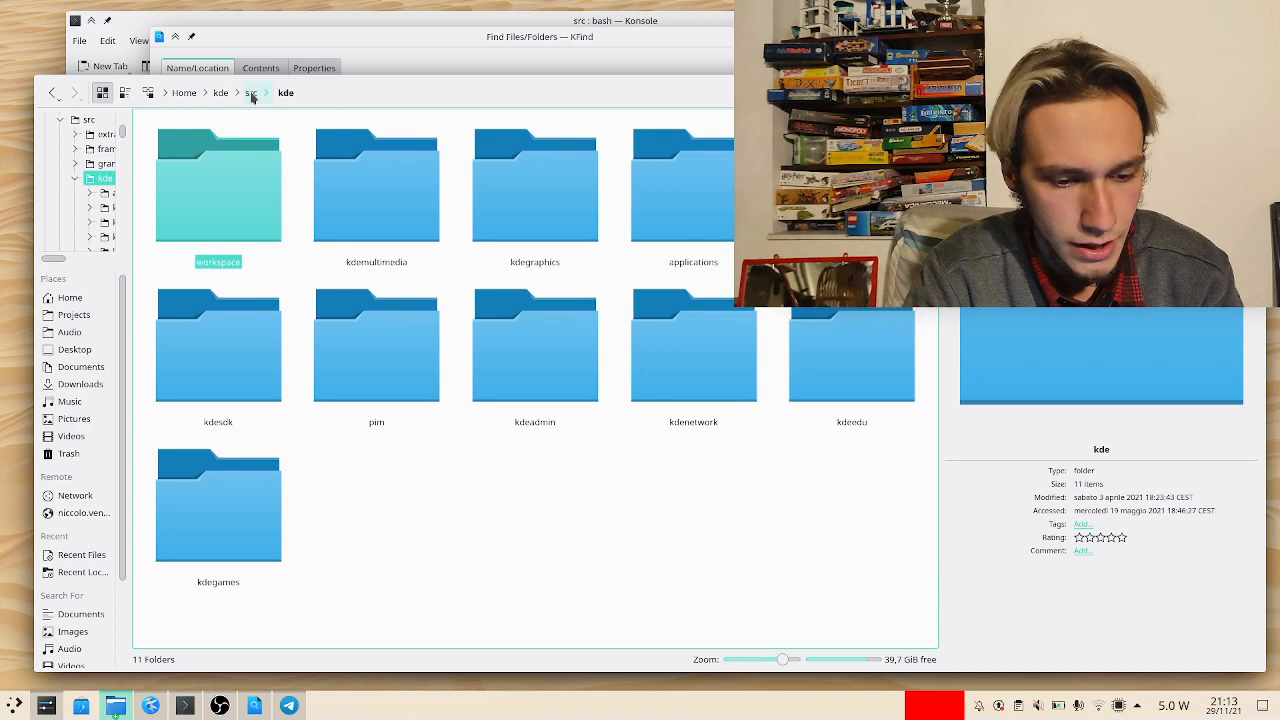
double_click(218, 184)
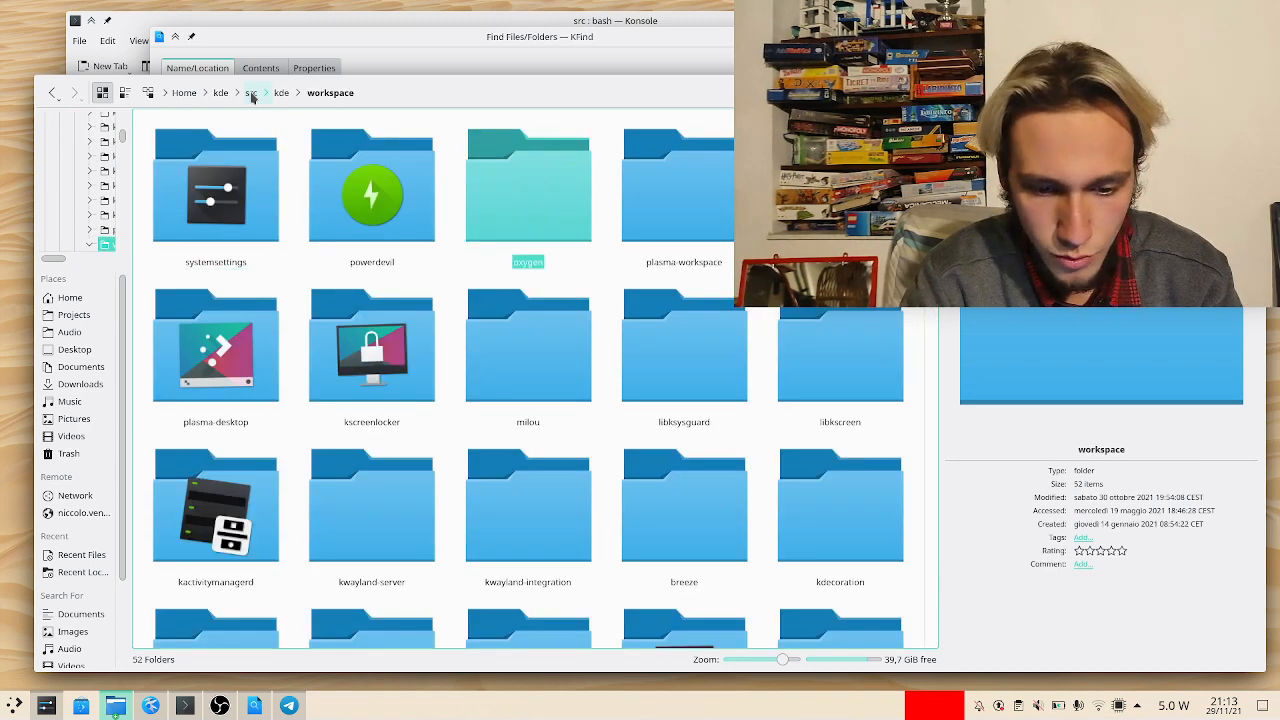
double_click(684, 184)
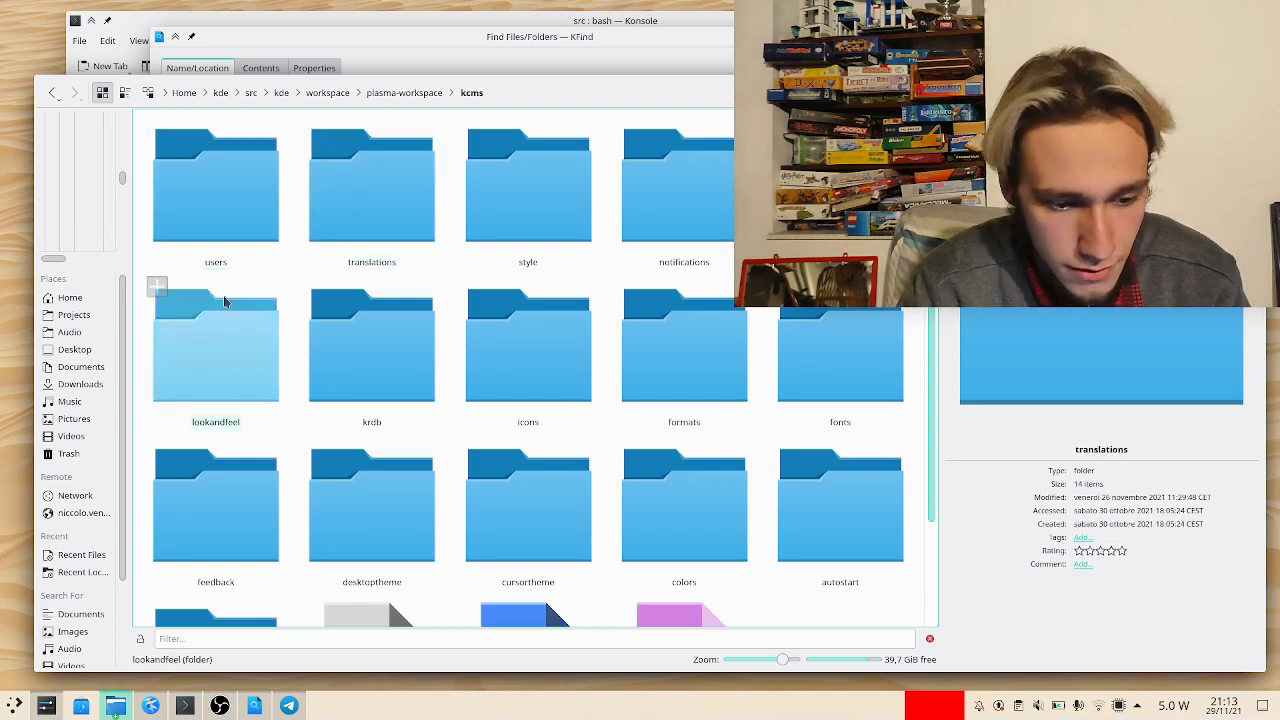
- Enter kcms/lookandfeel and select kcm_lookandfeel.desktop to show its details
click(216, 344)
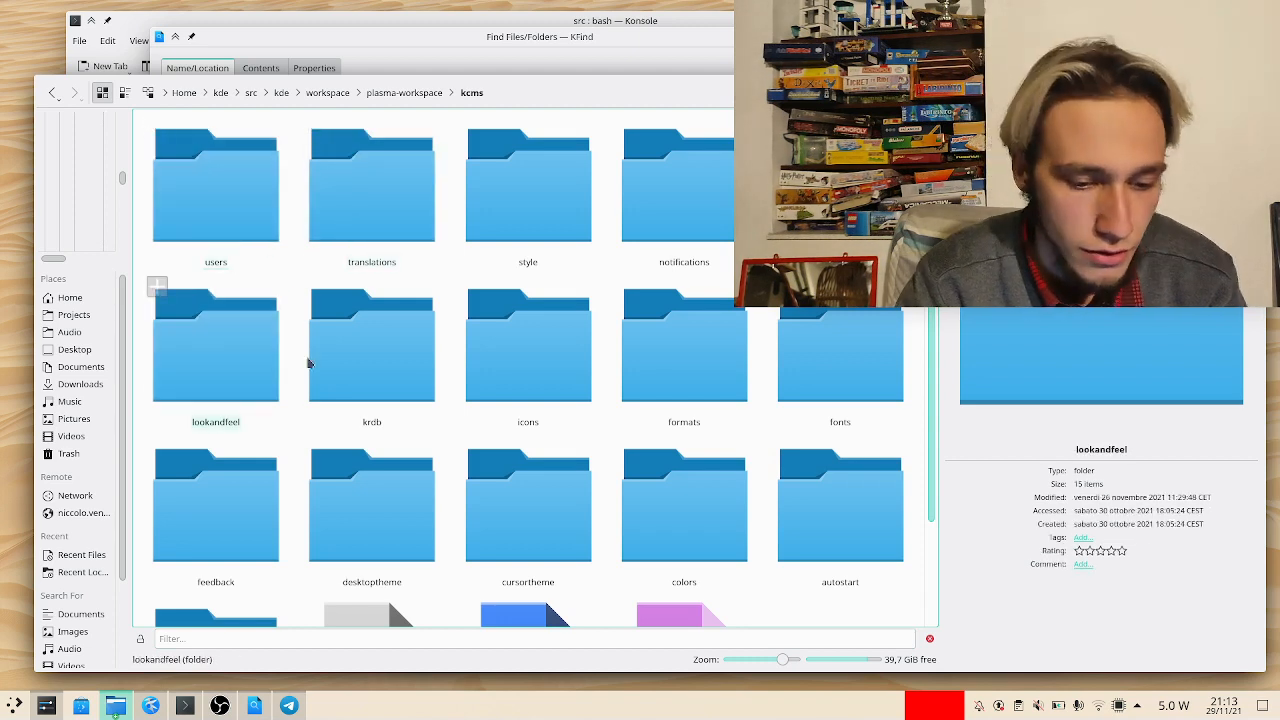
double_click(216, 344)
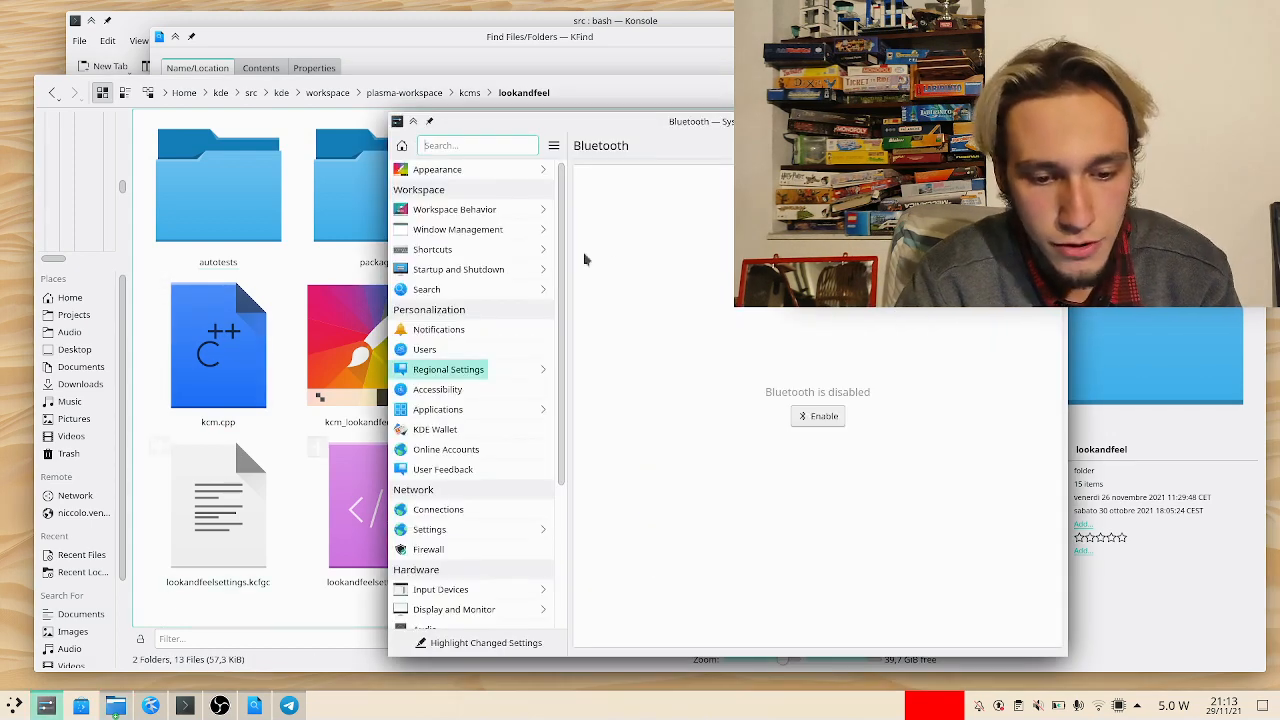
click(440, 168)
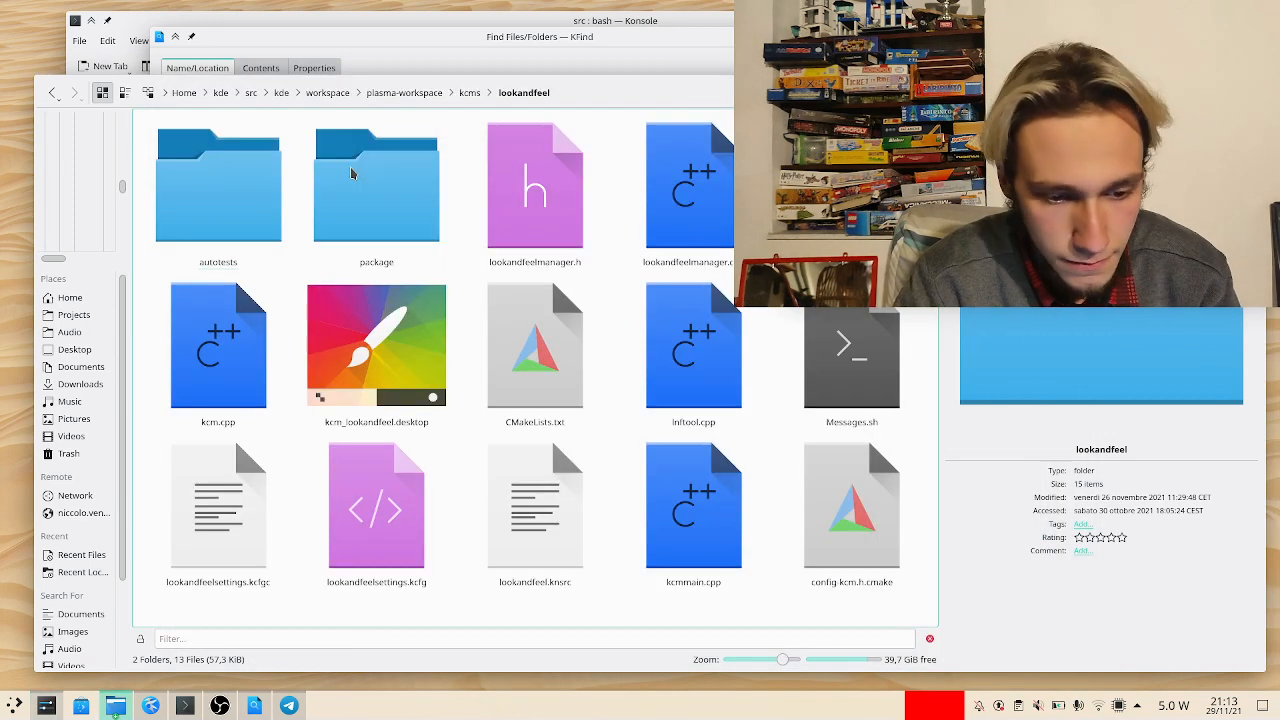
click(376, 184)
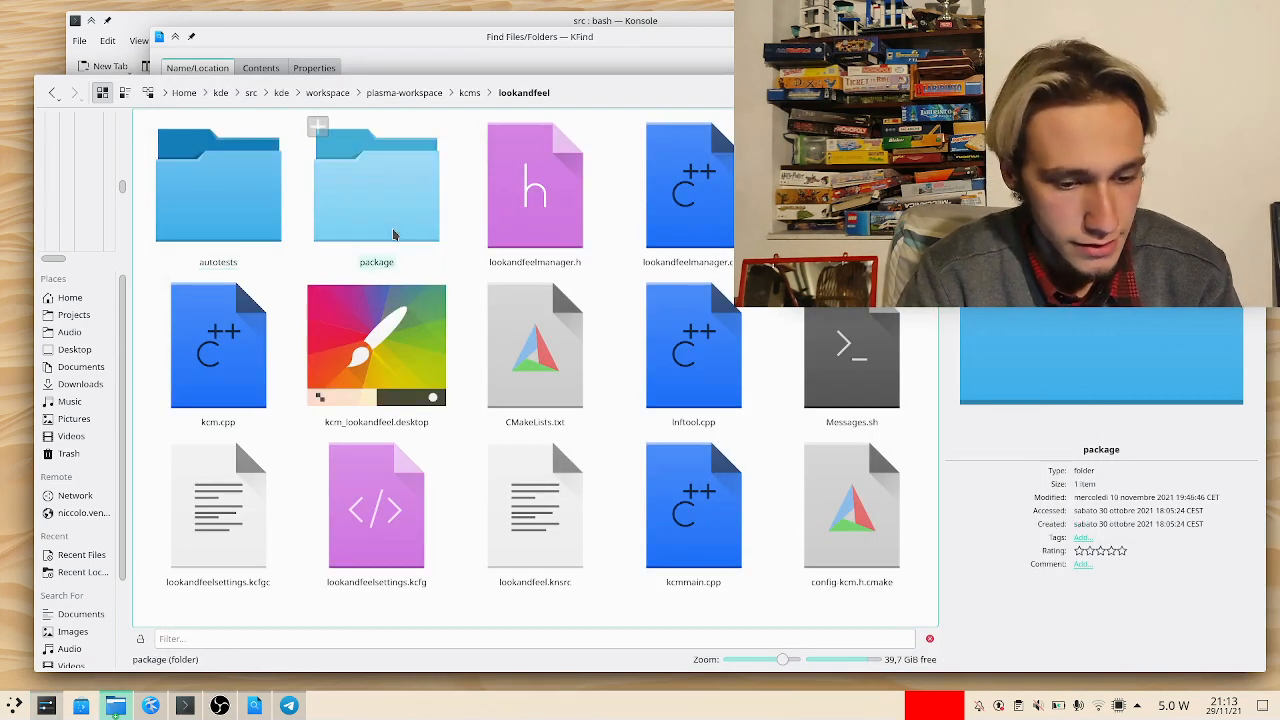
click(376, 344)
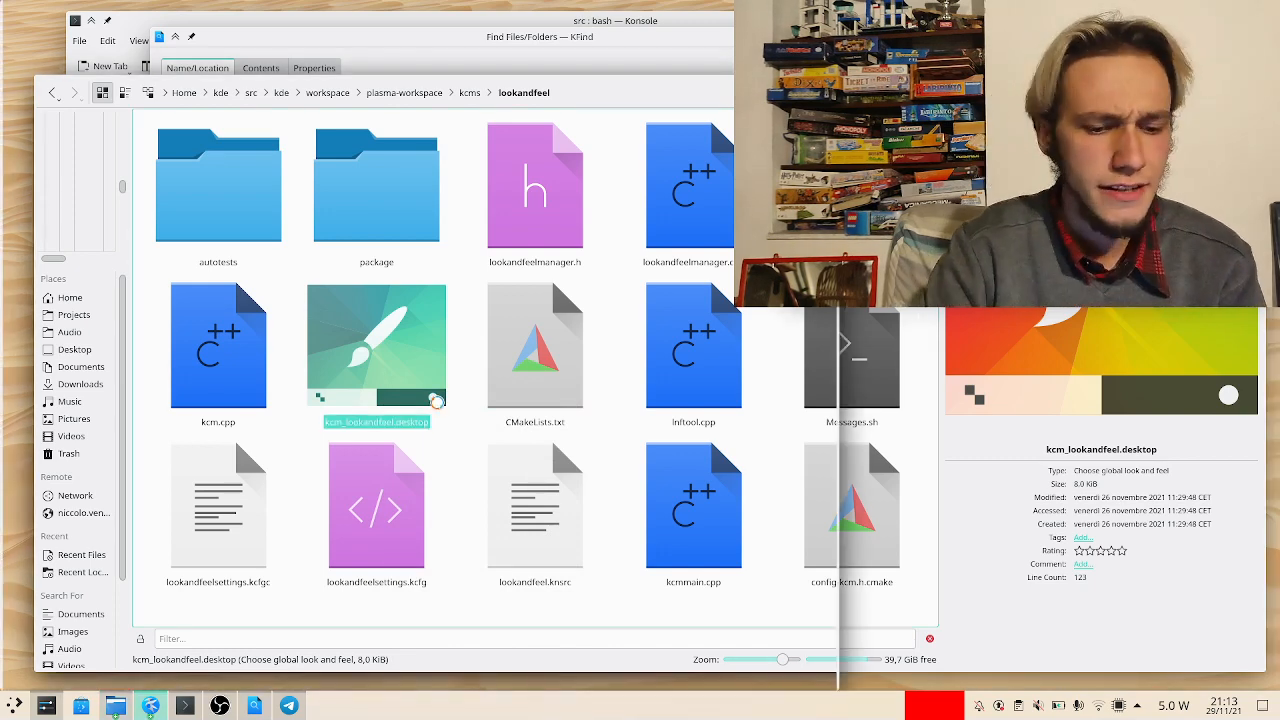
- Edit kcm_lookandfeel.desktop in Kate, appending ',pizza' to the X-KDE-Keywords line
double_click(376, 344)
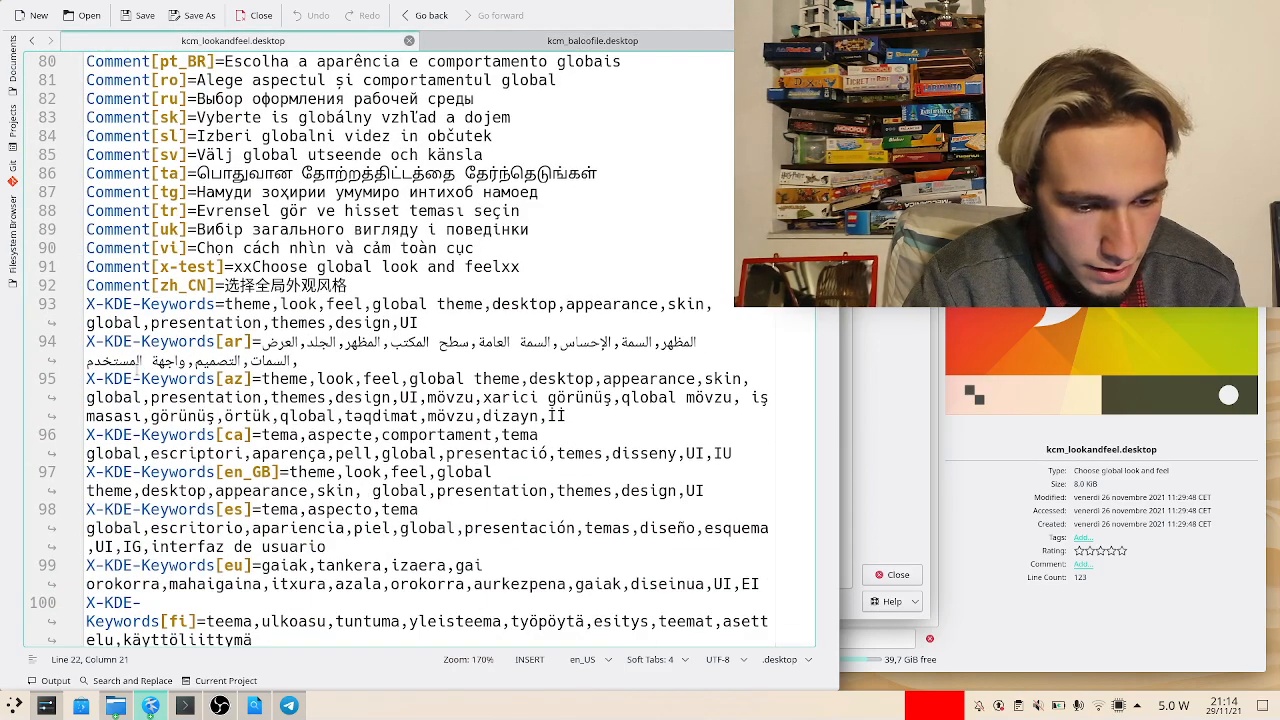
scroll(down, 3)
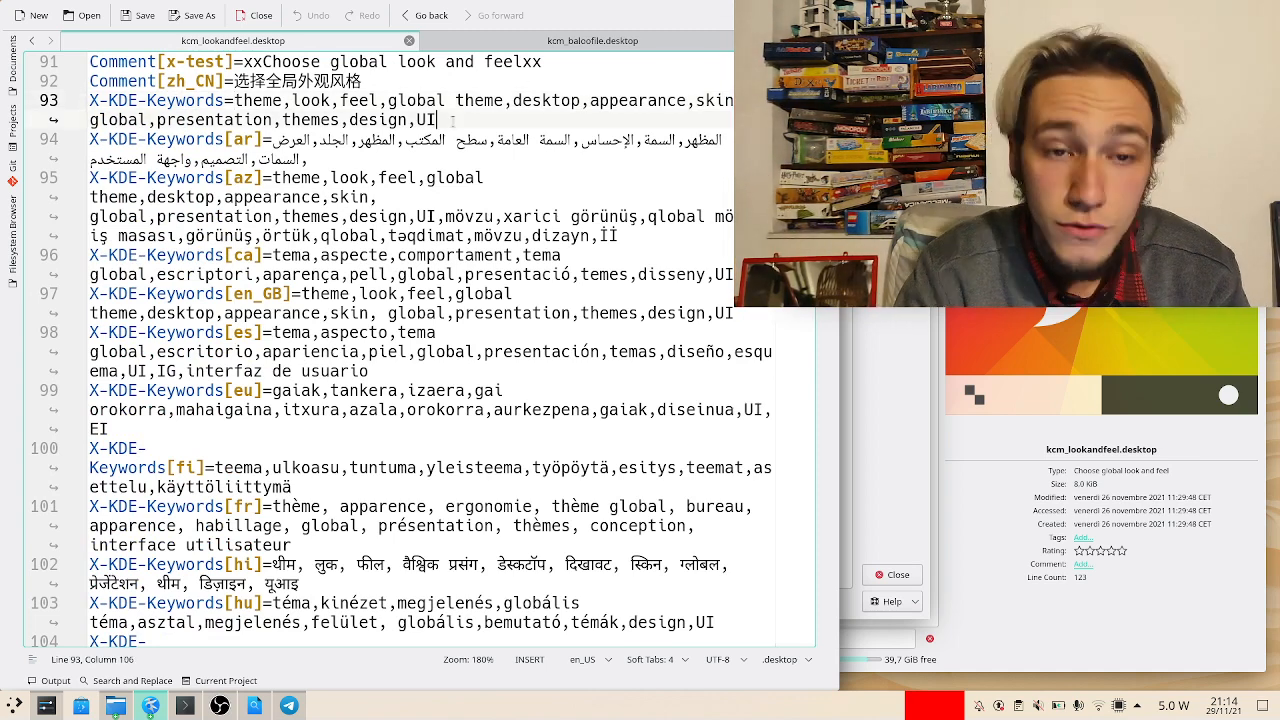
text(,pizza)
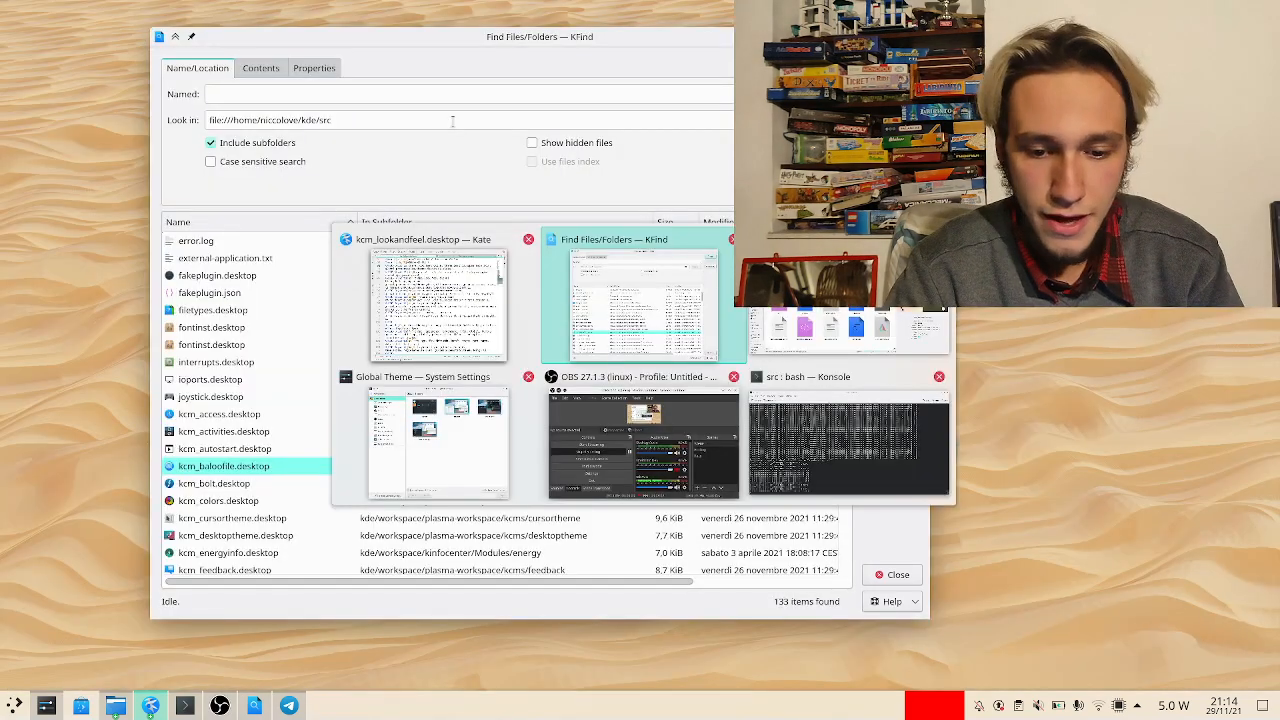
- Return to Dolphin and browse into the plasma-workspace build directory
click(438, 300)
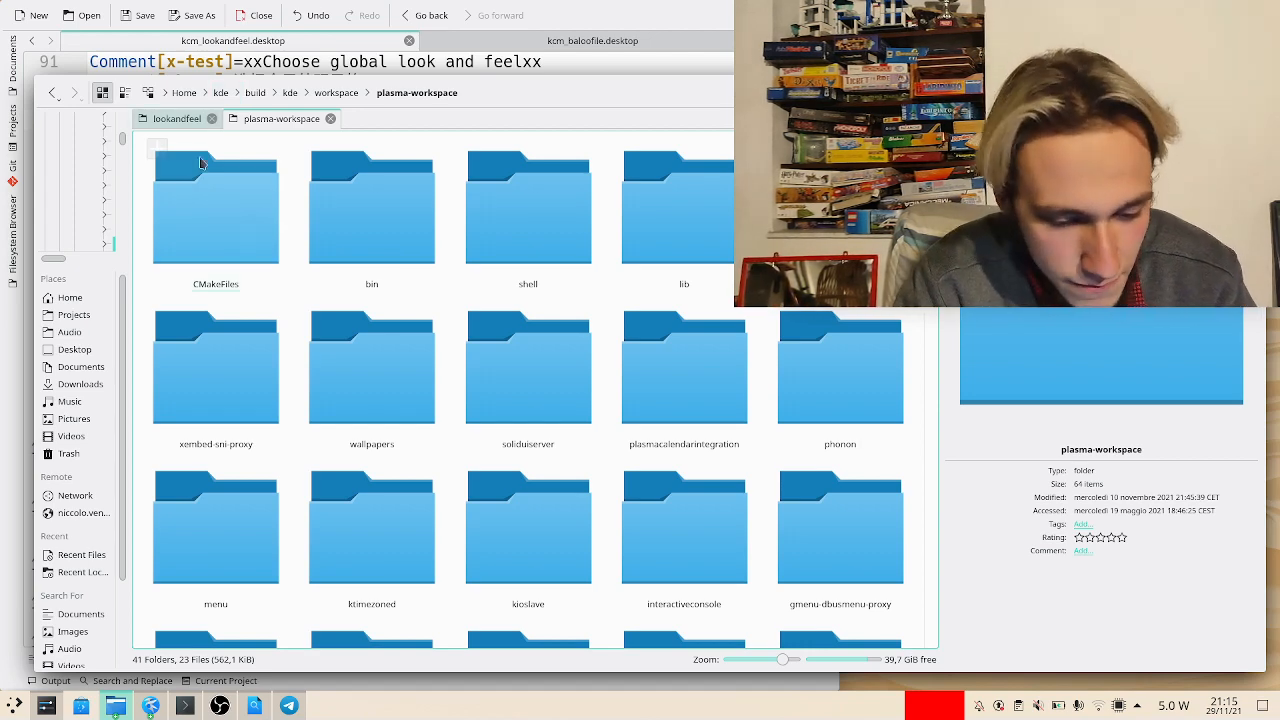
scroll(down, 3)
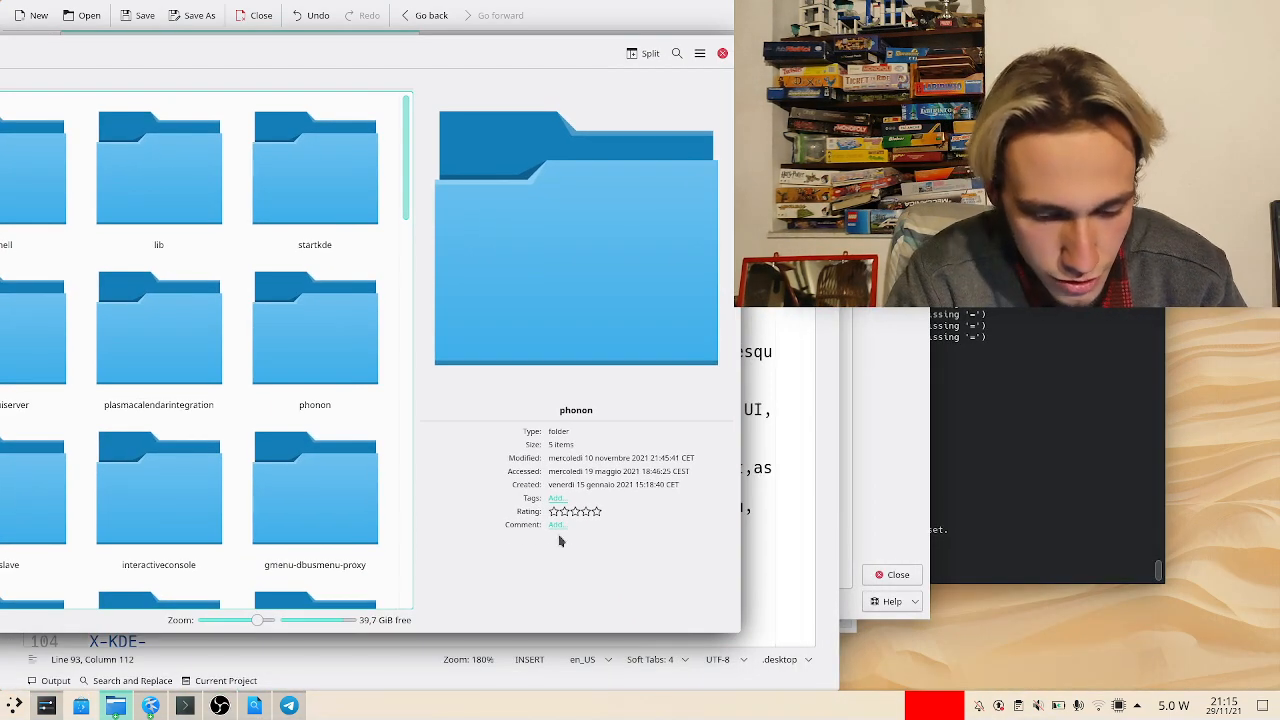
- From Dolphin's terminal in kcms, run 'sudo make install -j8' with the administrator password
click(440, 620)
text(mak)
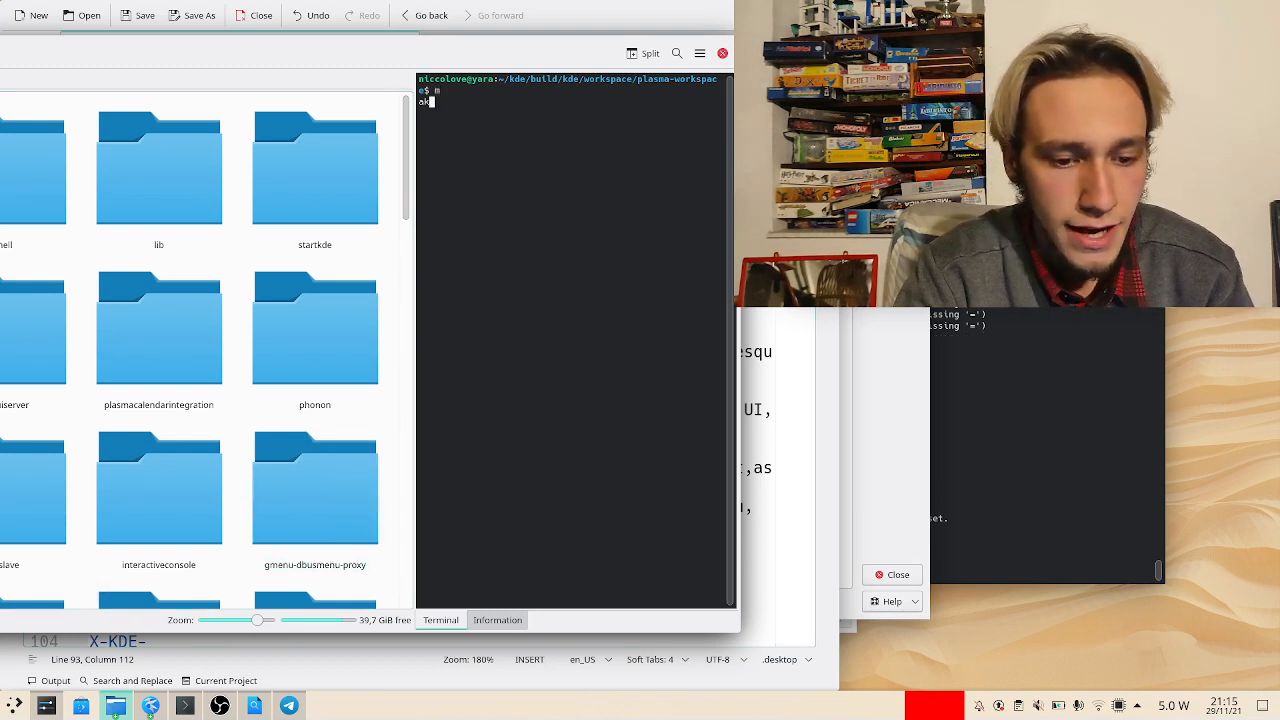
key(Return)
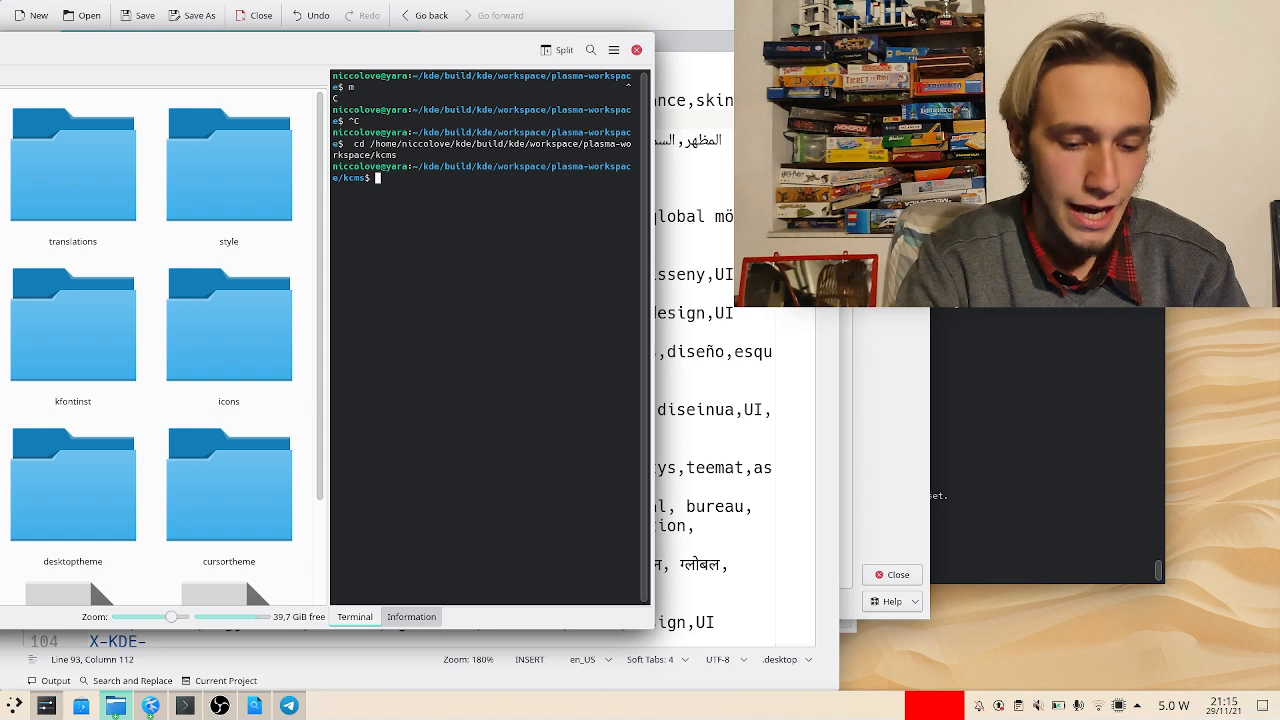
text(sudo make in)
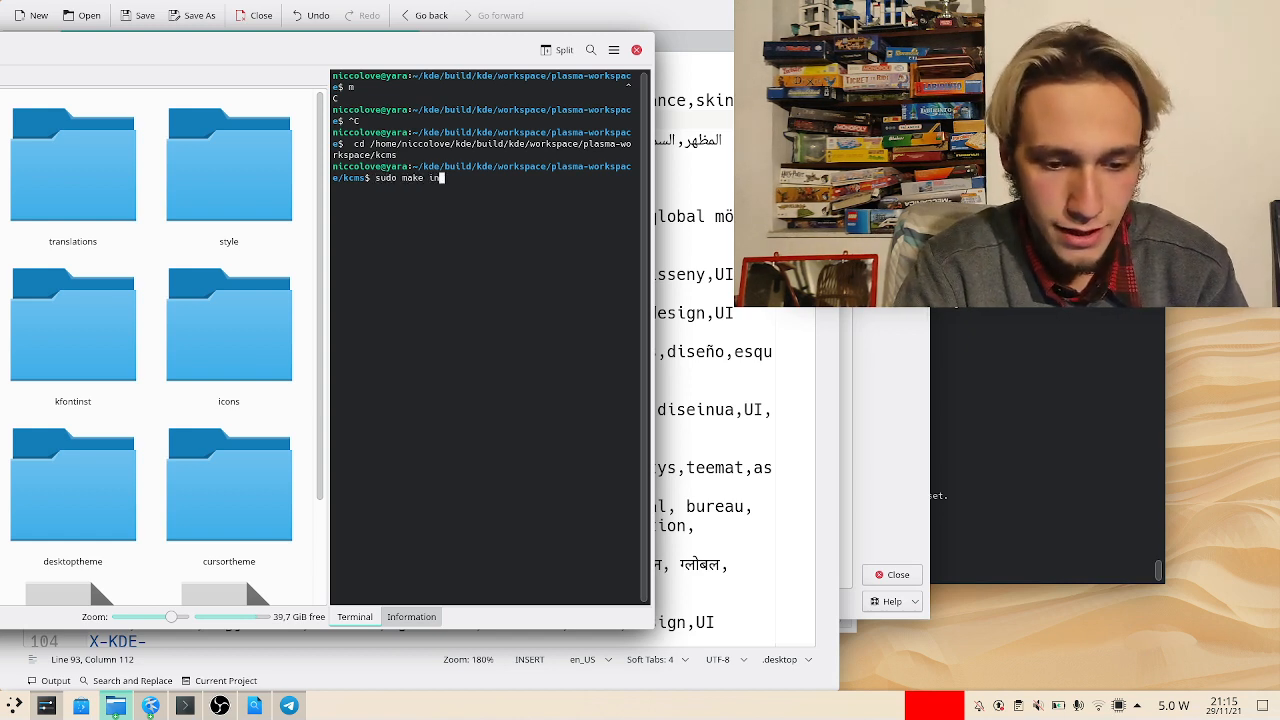
text(stall -j8)
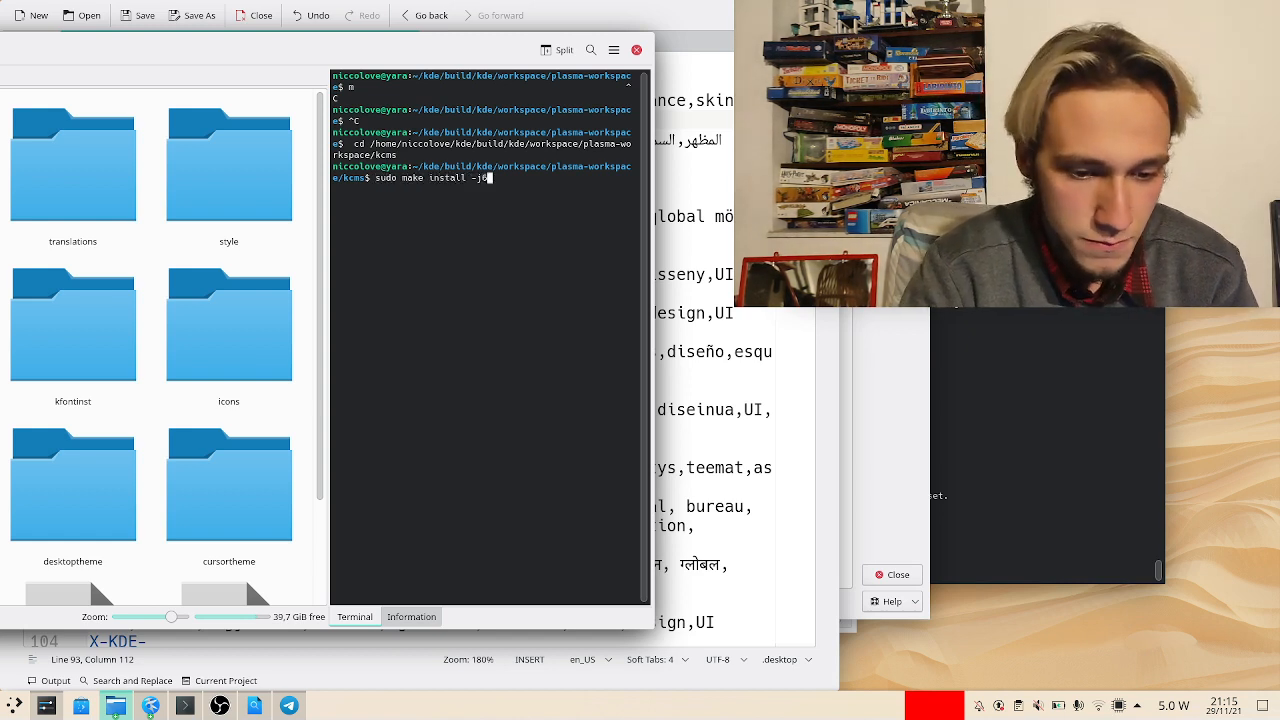
key(Return)
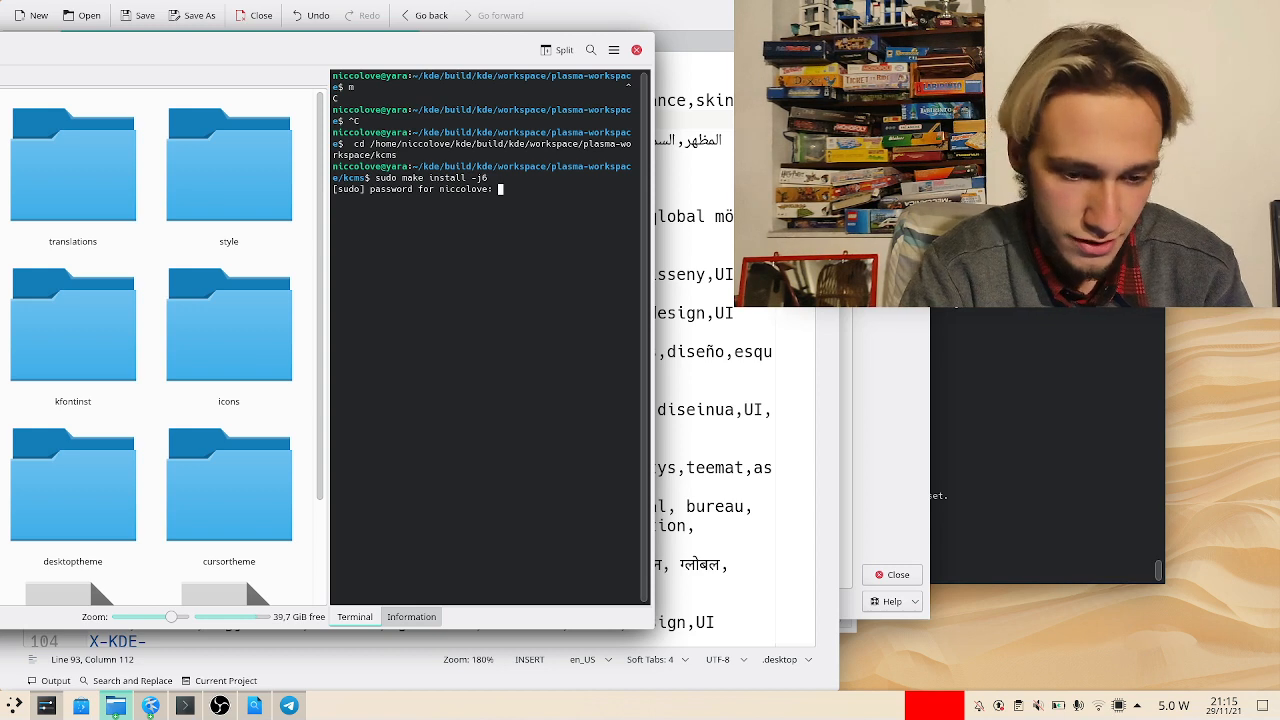
key(Return)
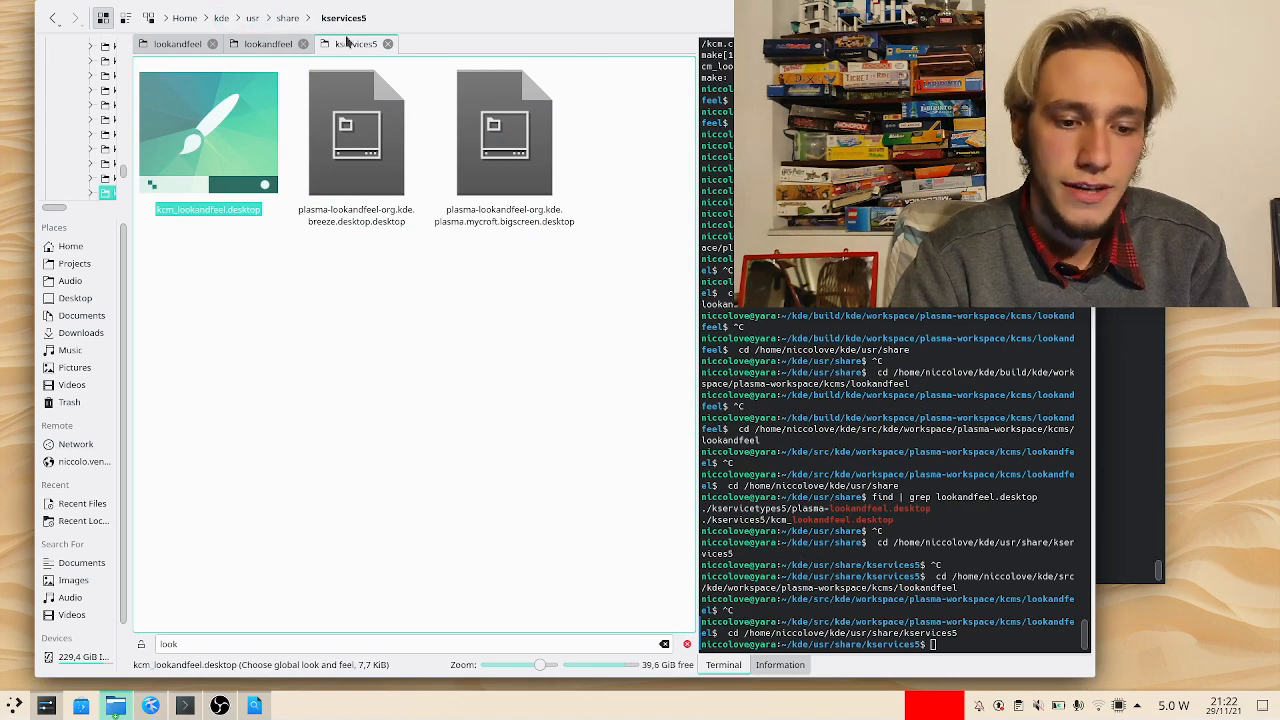
- View the installed kcm_lookandfeel.desktop in Kate and review its X-KDE-Keywords lines
right_click(208, 136)
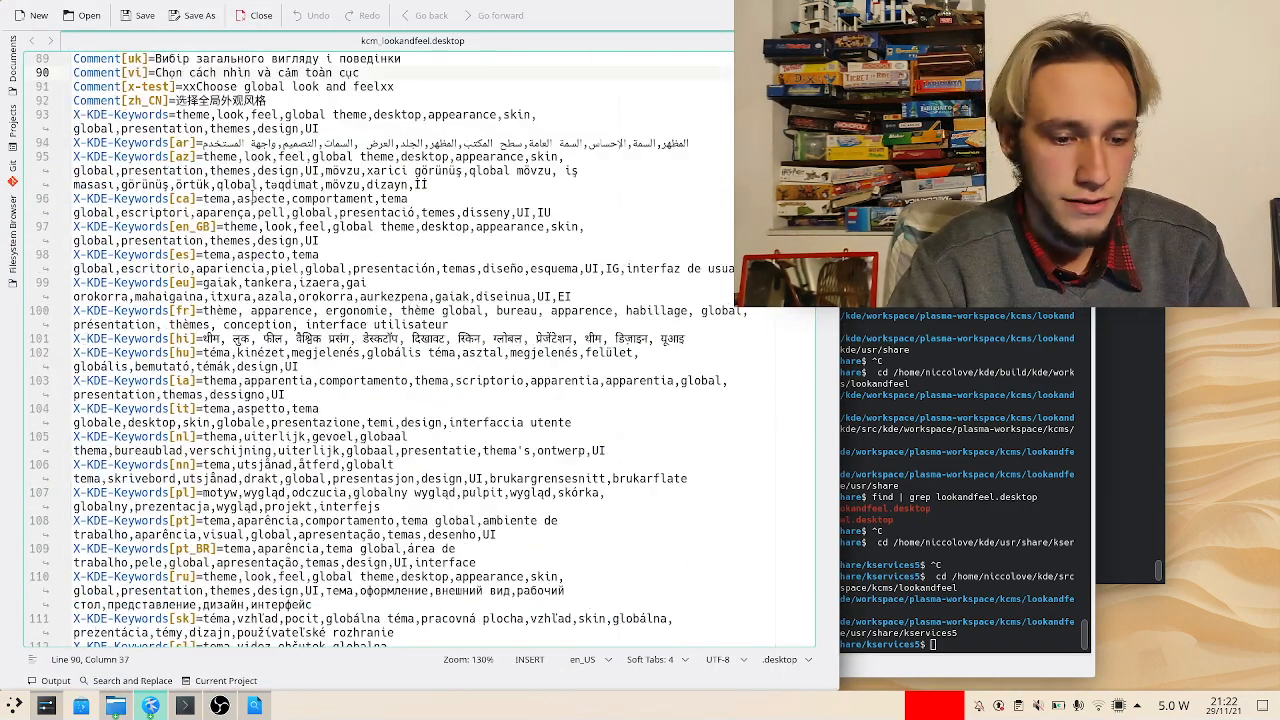
scroll(down, 3)
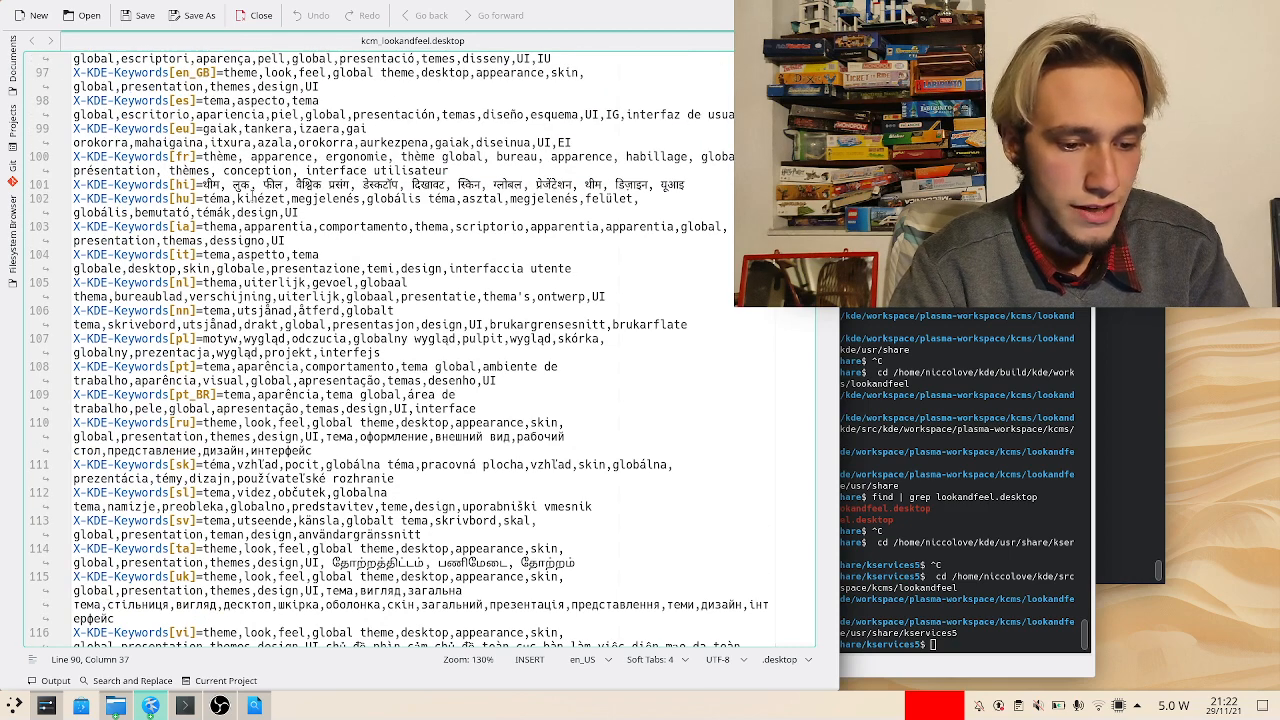
scroll(up, 3)
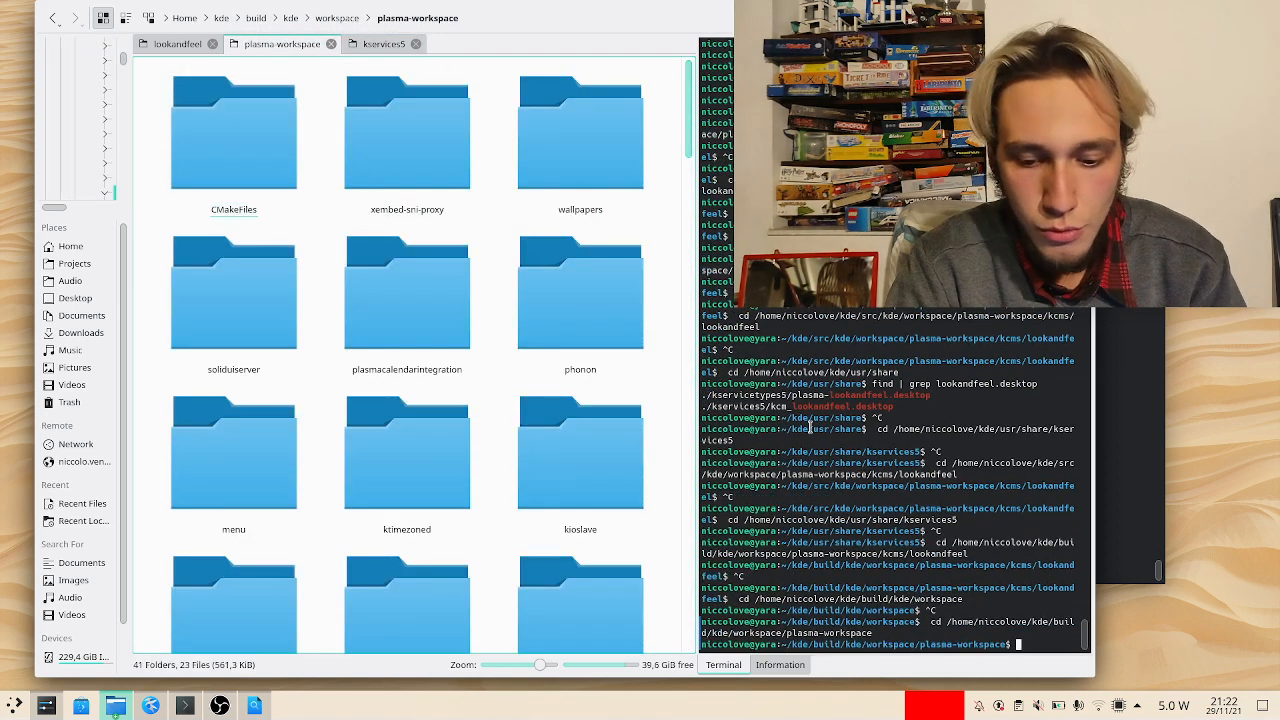
- Source the build environment in Dolphin's terminal before launching systemsettings5
text(sourc)
text(pizza)
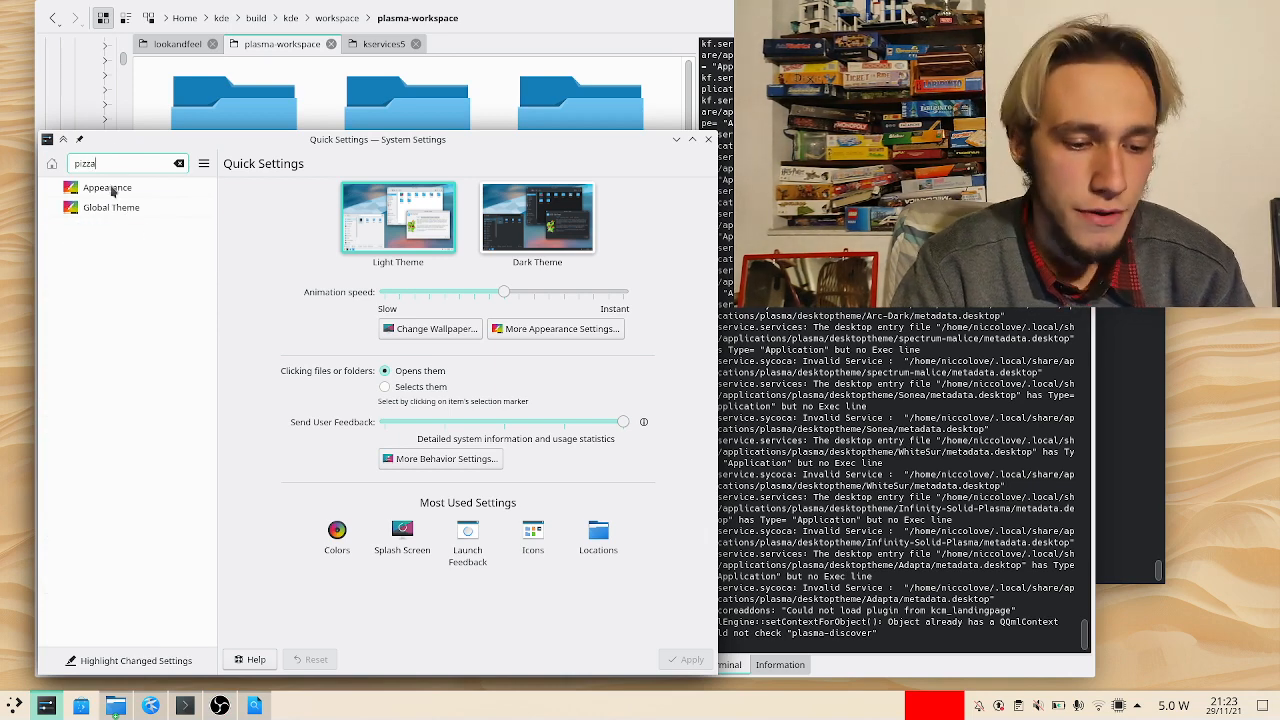
- Visit the Global Theme and Appearance results found by the pizza search
click(110, 206)
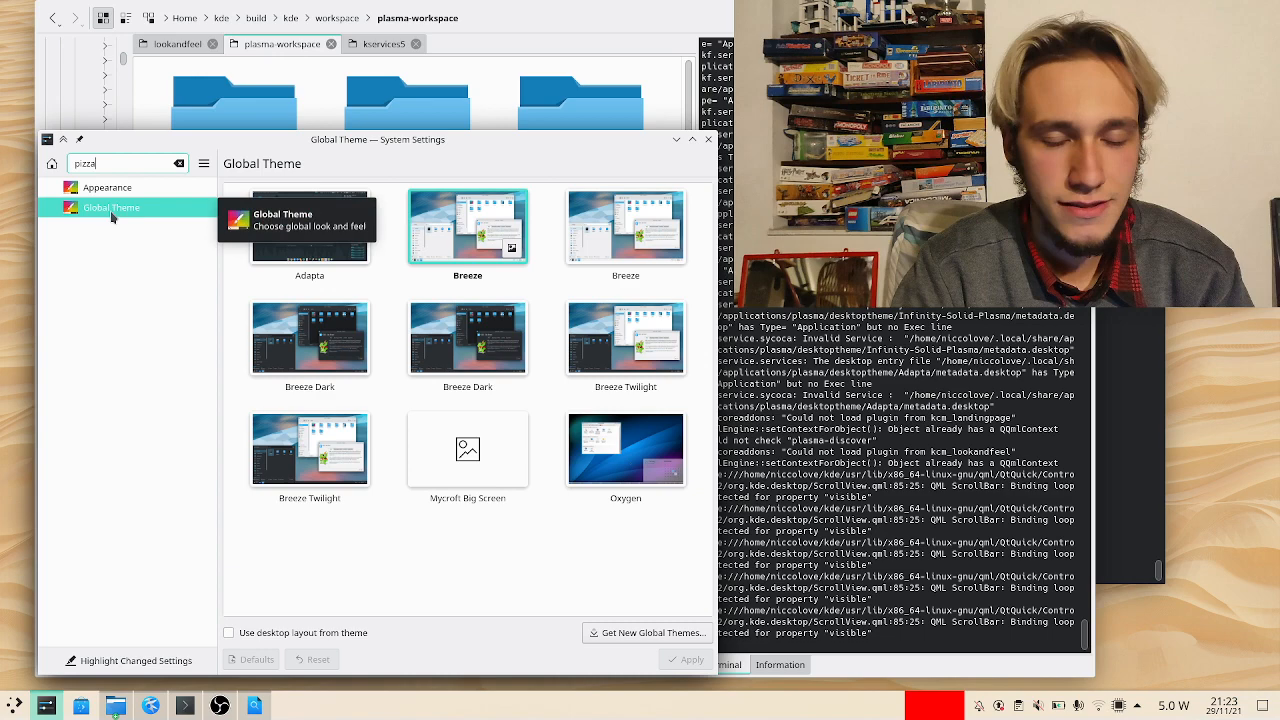
click(108, 188)
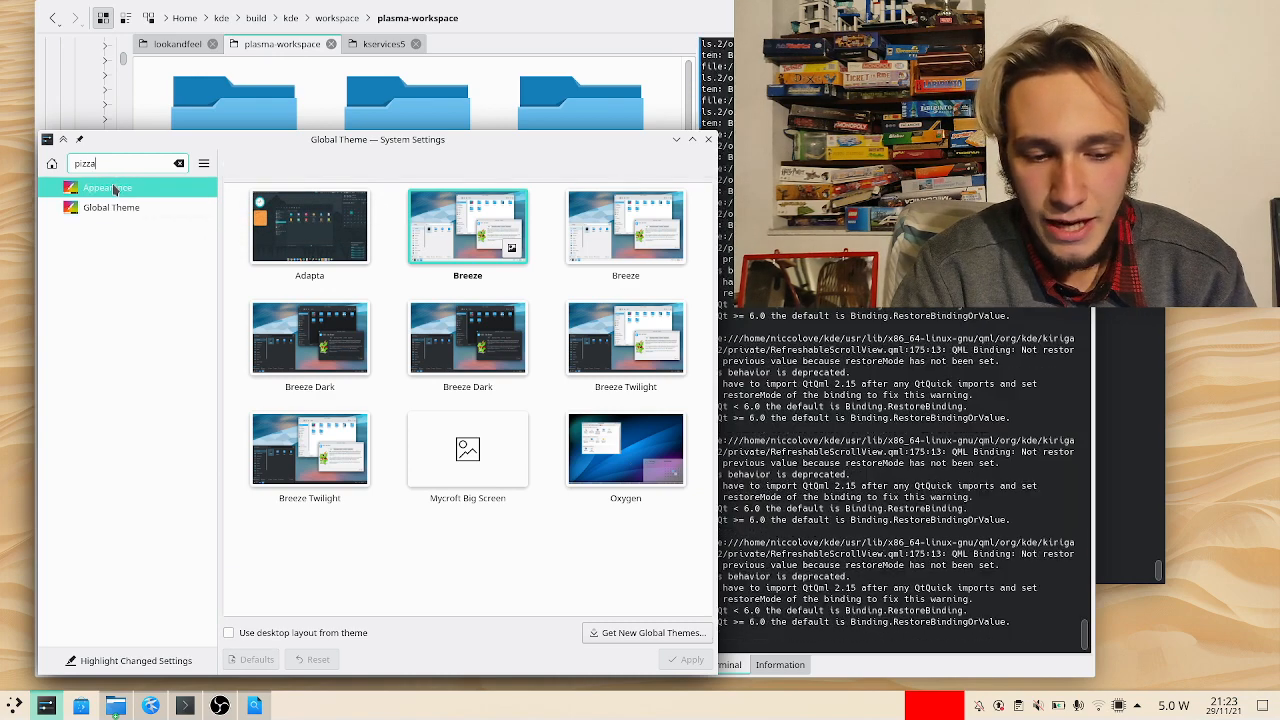
click(112, 206)
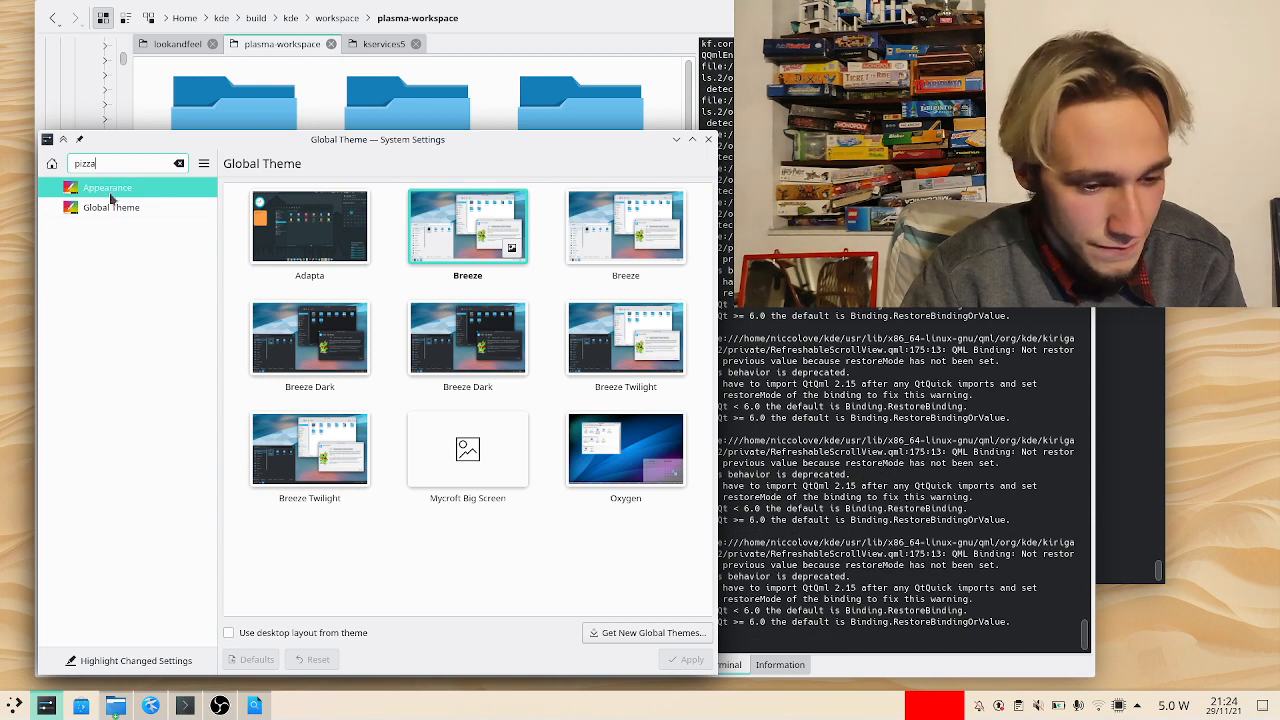
click(112, 206)
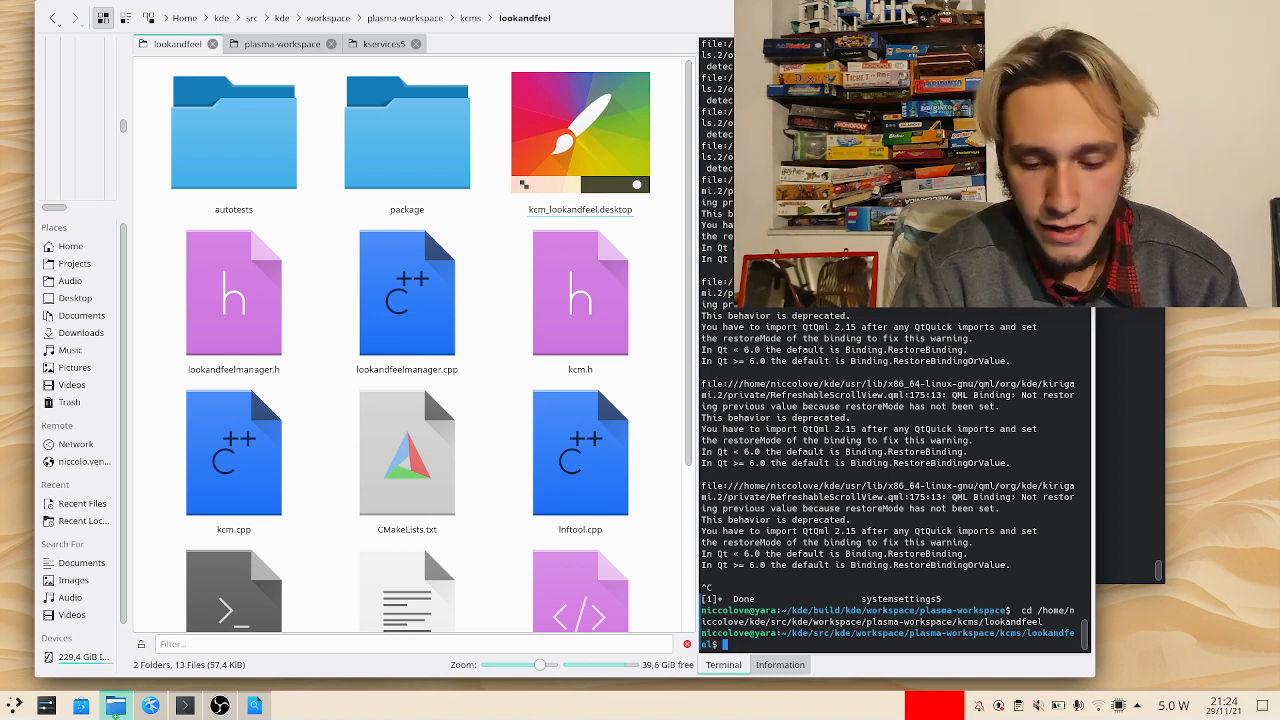
- List branches and create the work/niccolove/ addpizza branch with git checkout -b
text(git branch)
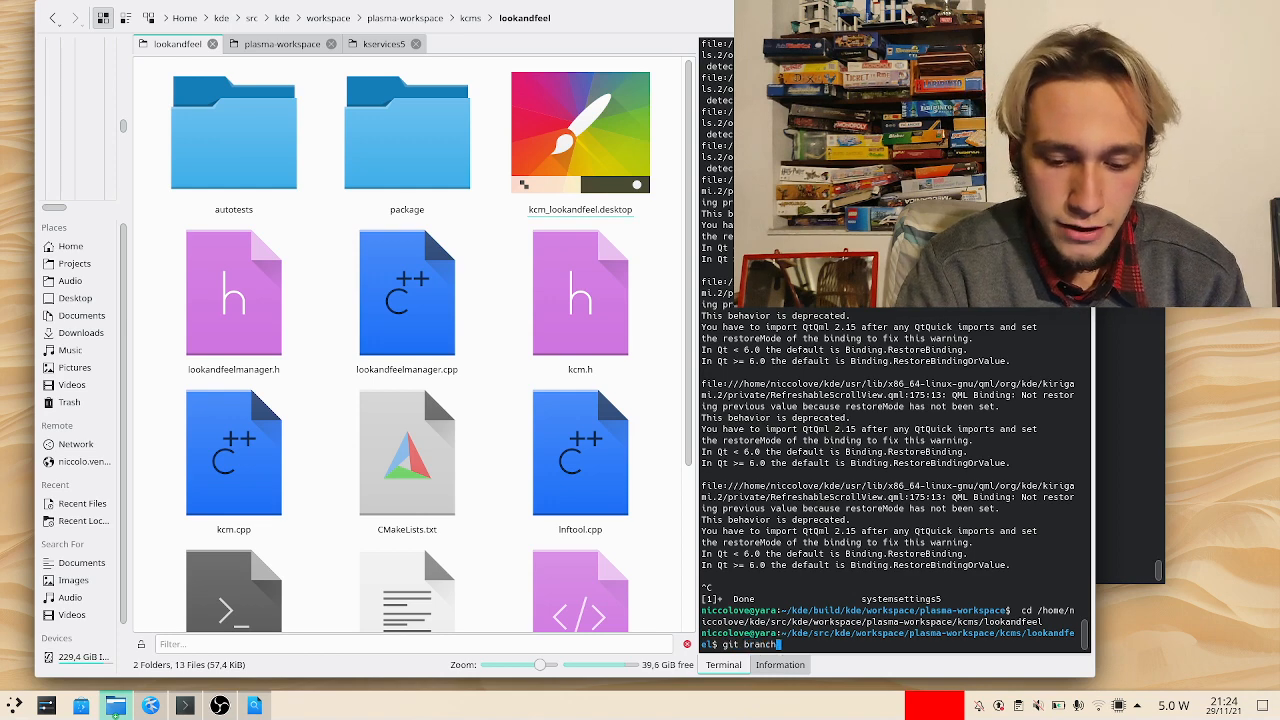
key(Return)
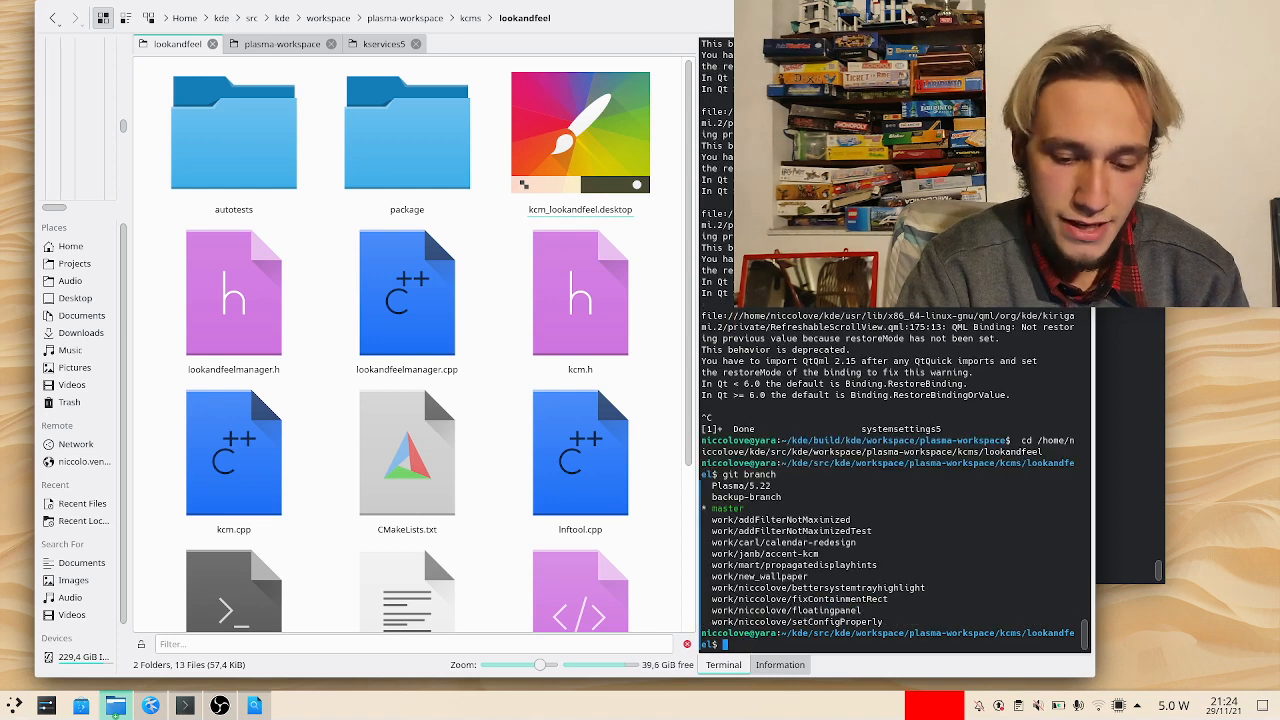
text(git checkout -b)
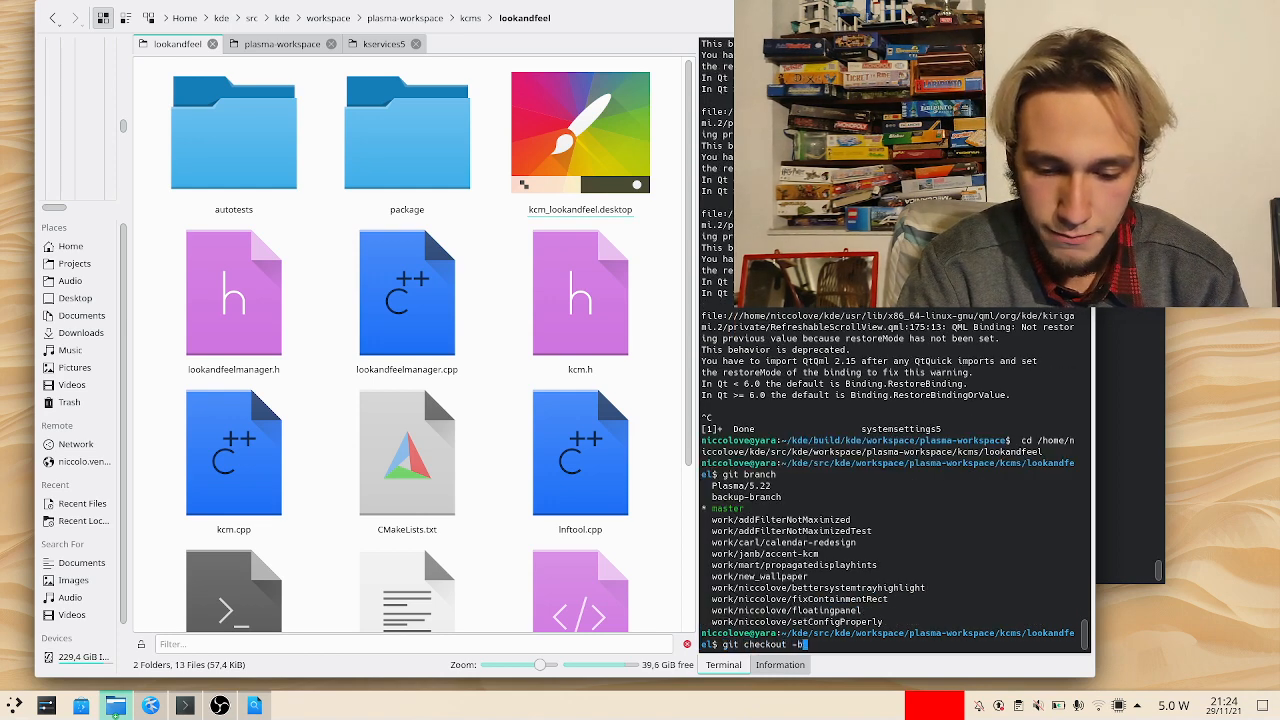
text(work/)
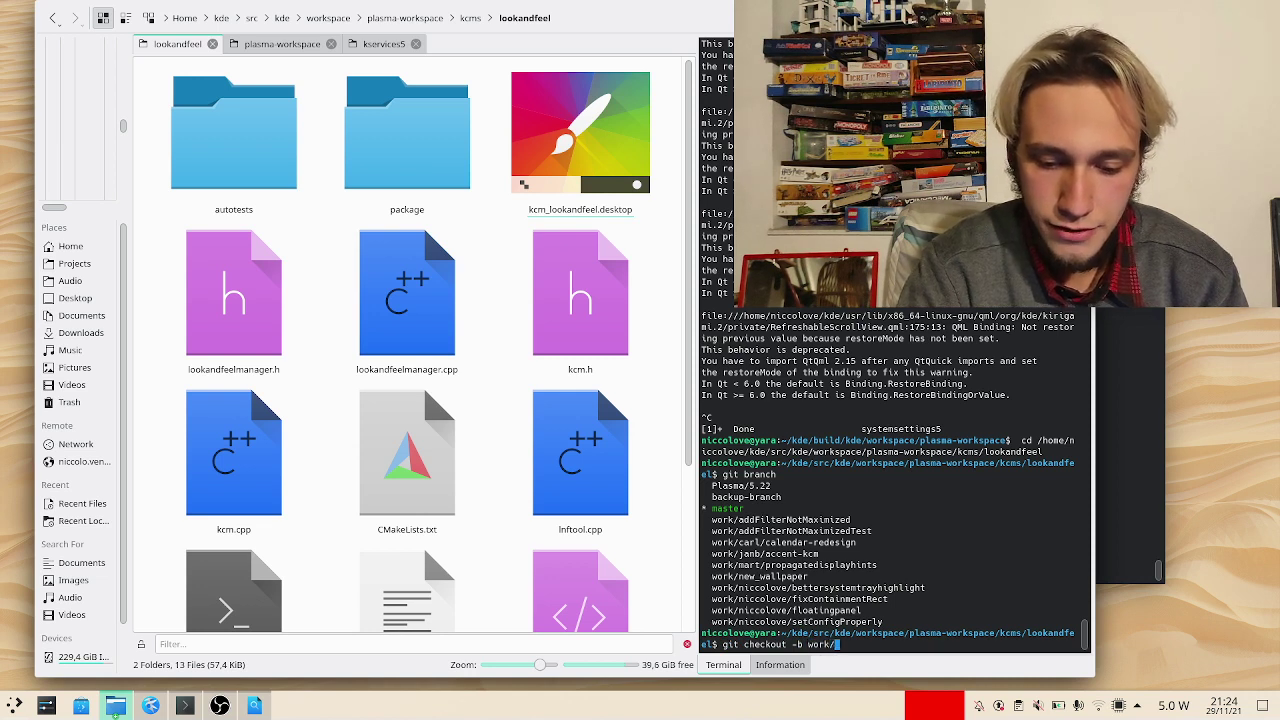
text(niccolove/addpizza)
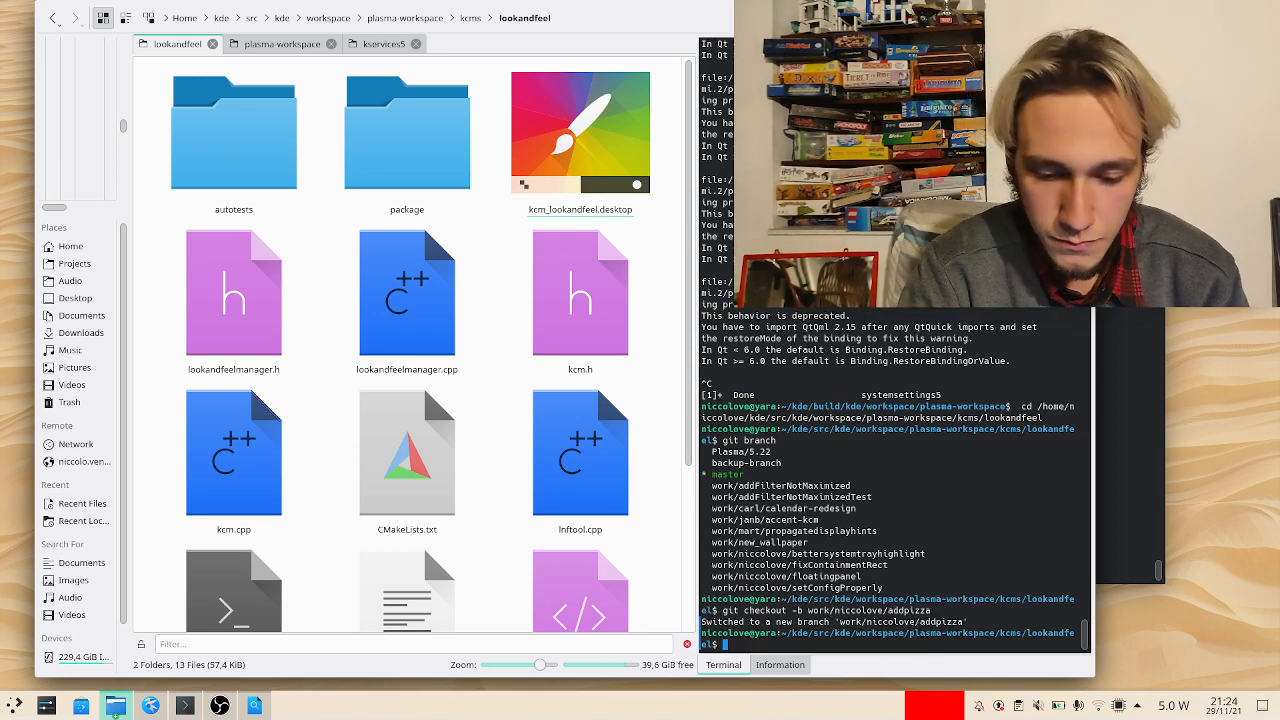
- Run git pull --rebase origin master, then stage the desktop file and start git commit
text(git)
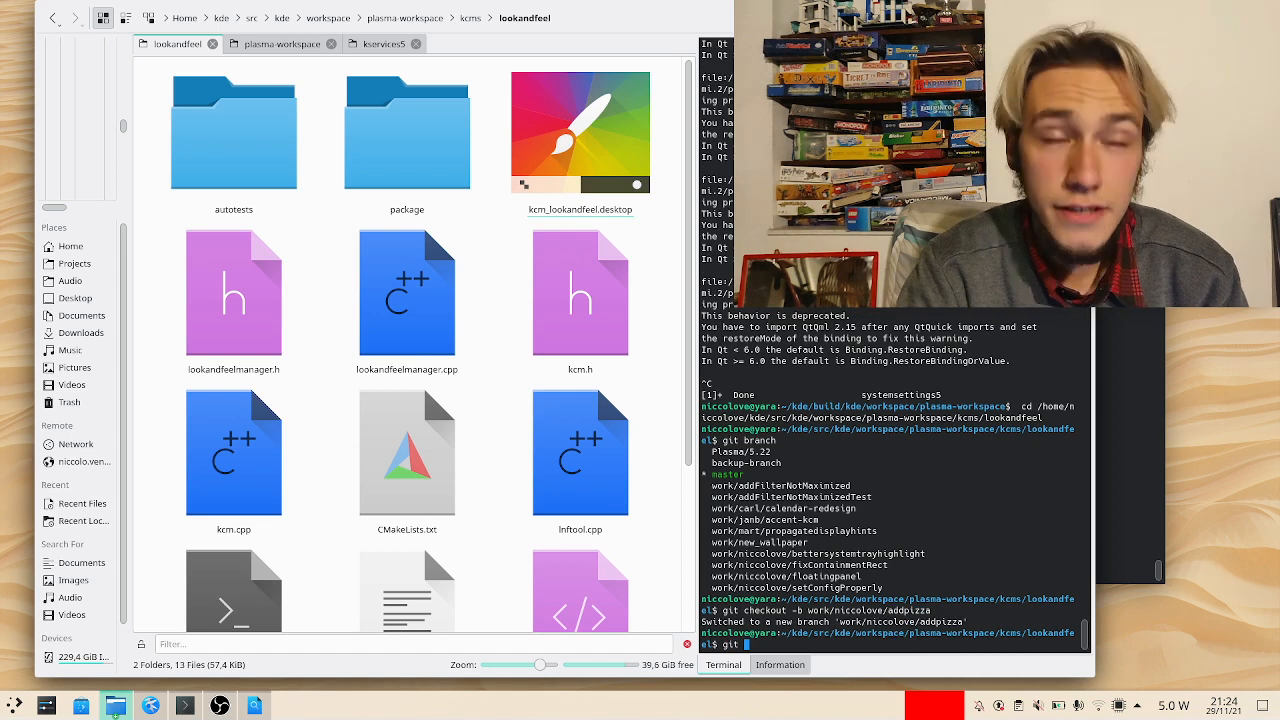
text(pll --rebase origin m)
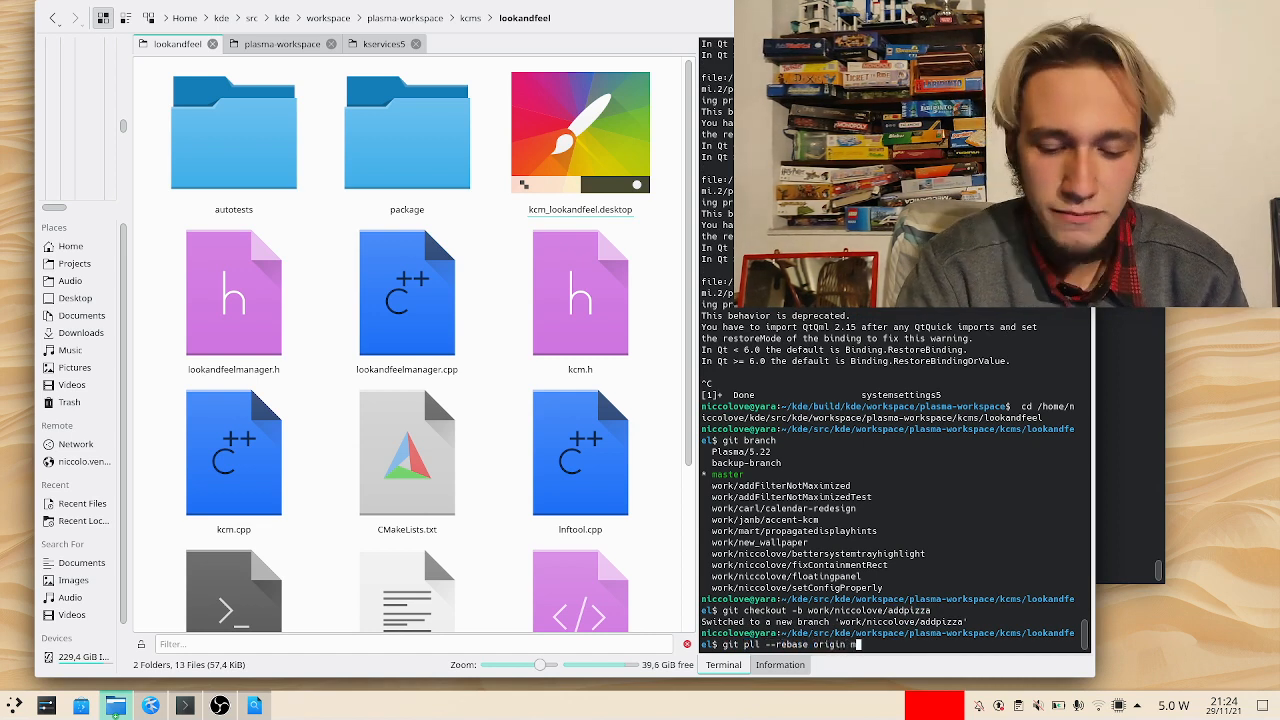
key(Return)
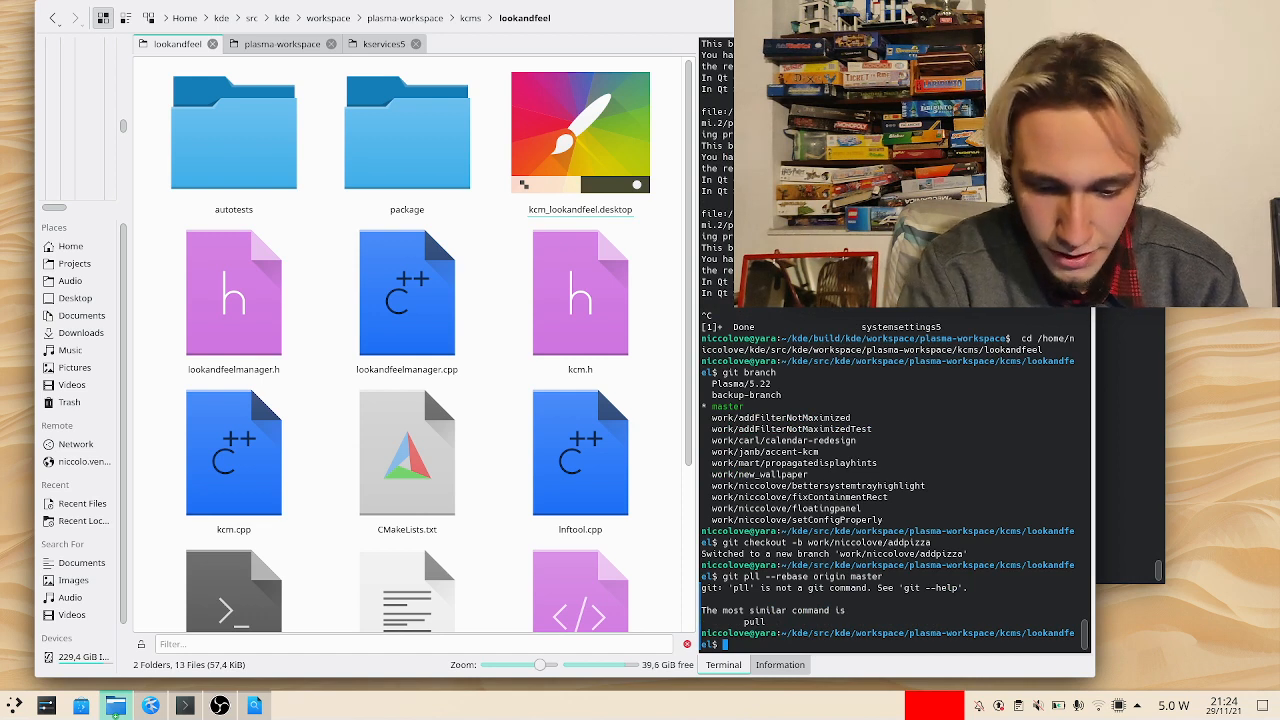
text(git pll --rebase origin master)
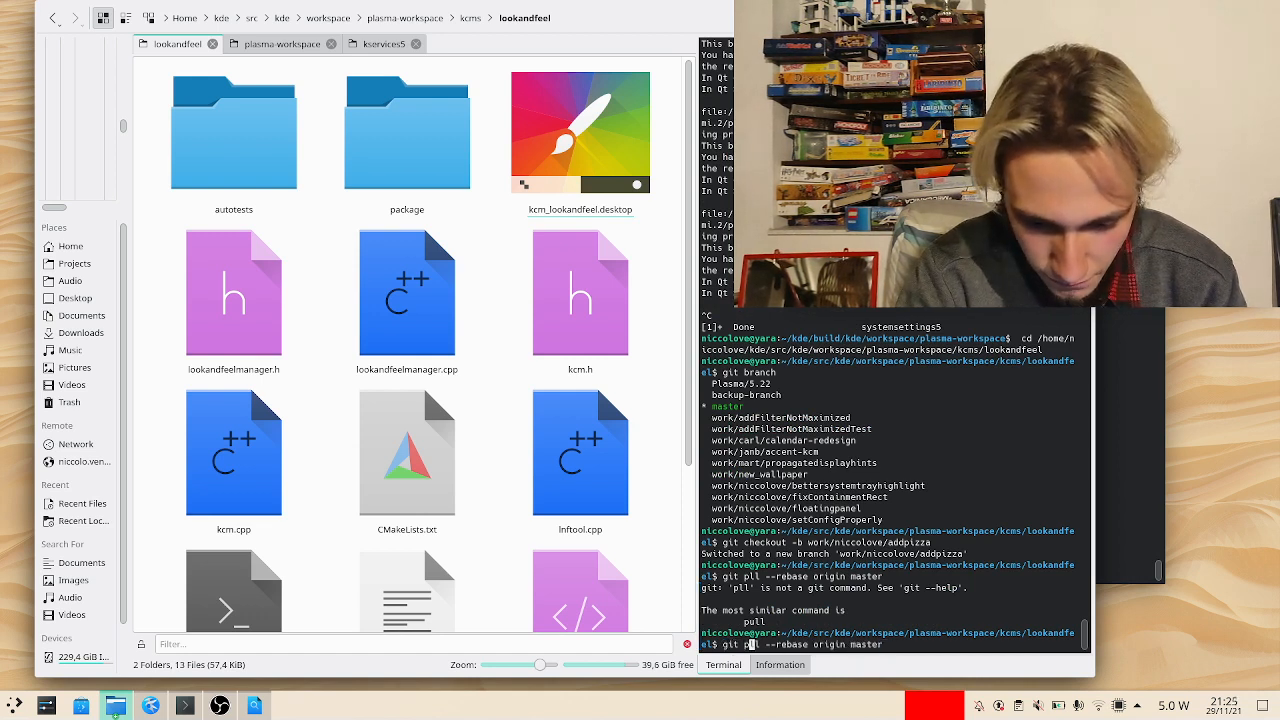
key(Return)
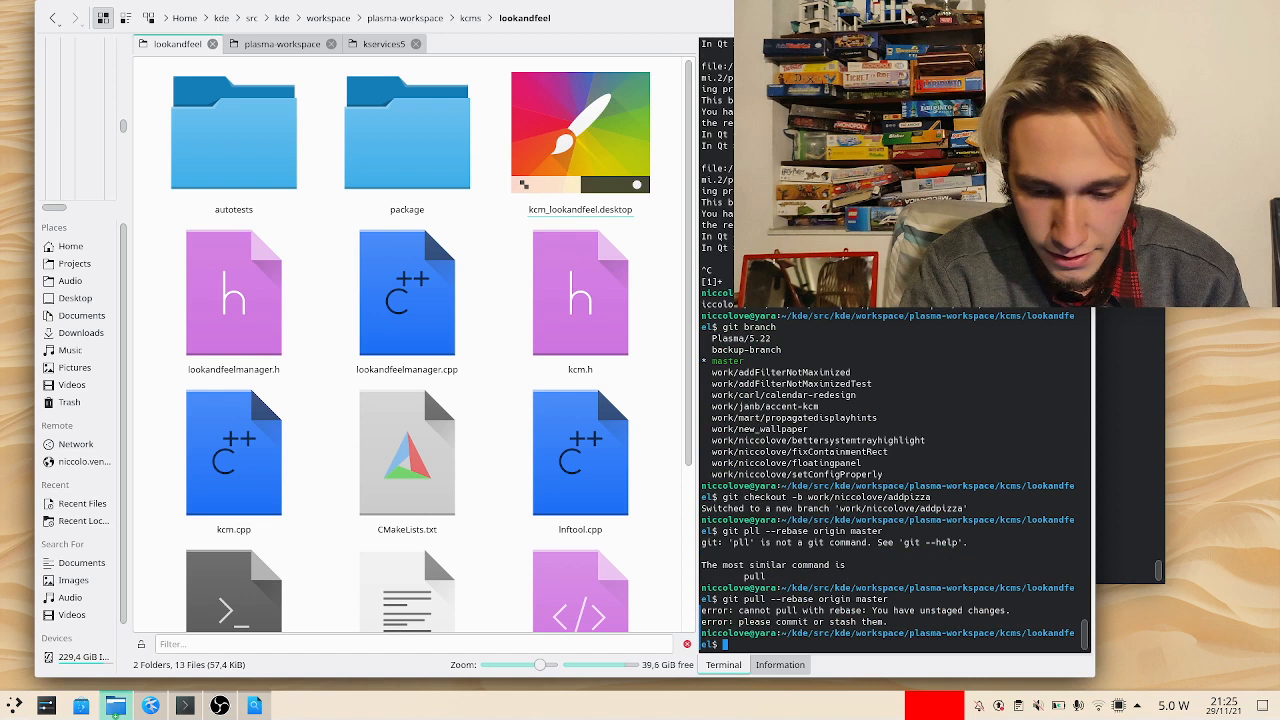
text(git commit)
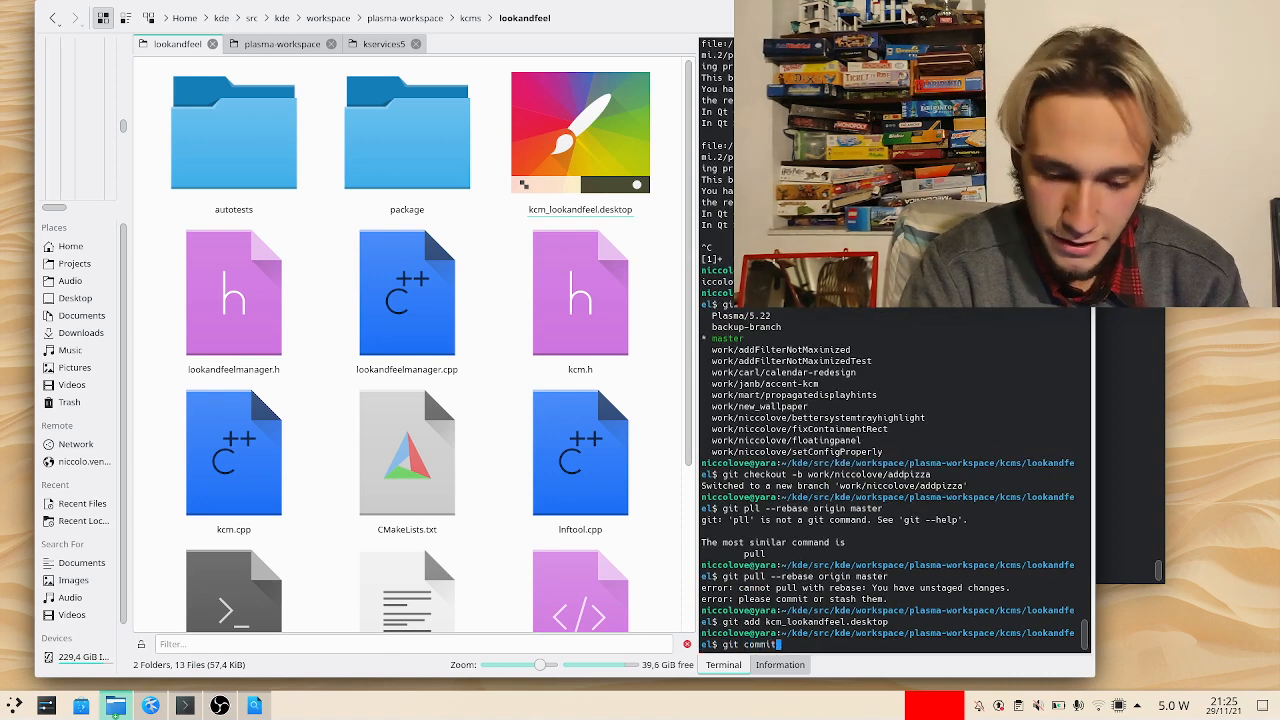
key(Return)
text(We added pizza to the)
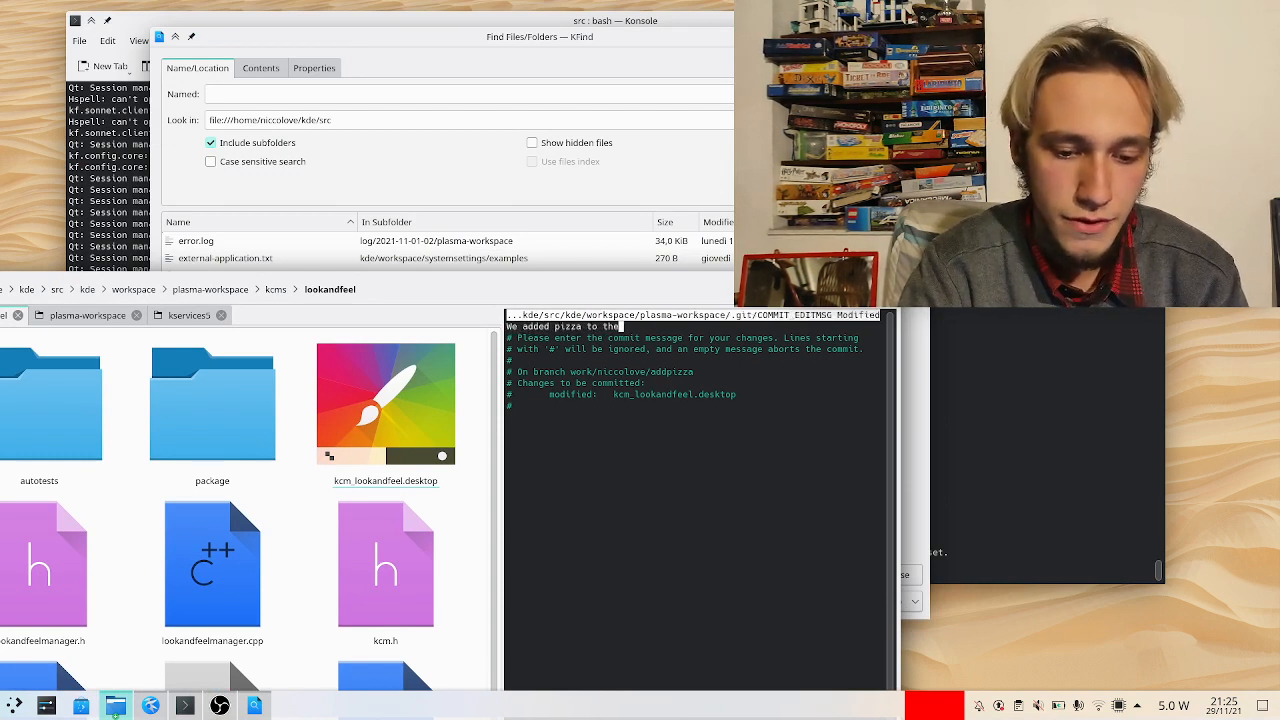
- Write the commit message 'We added pizza to the list of keywords as an example' and save it
text(list of keywords)
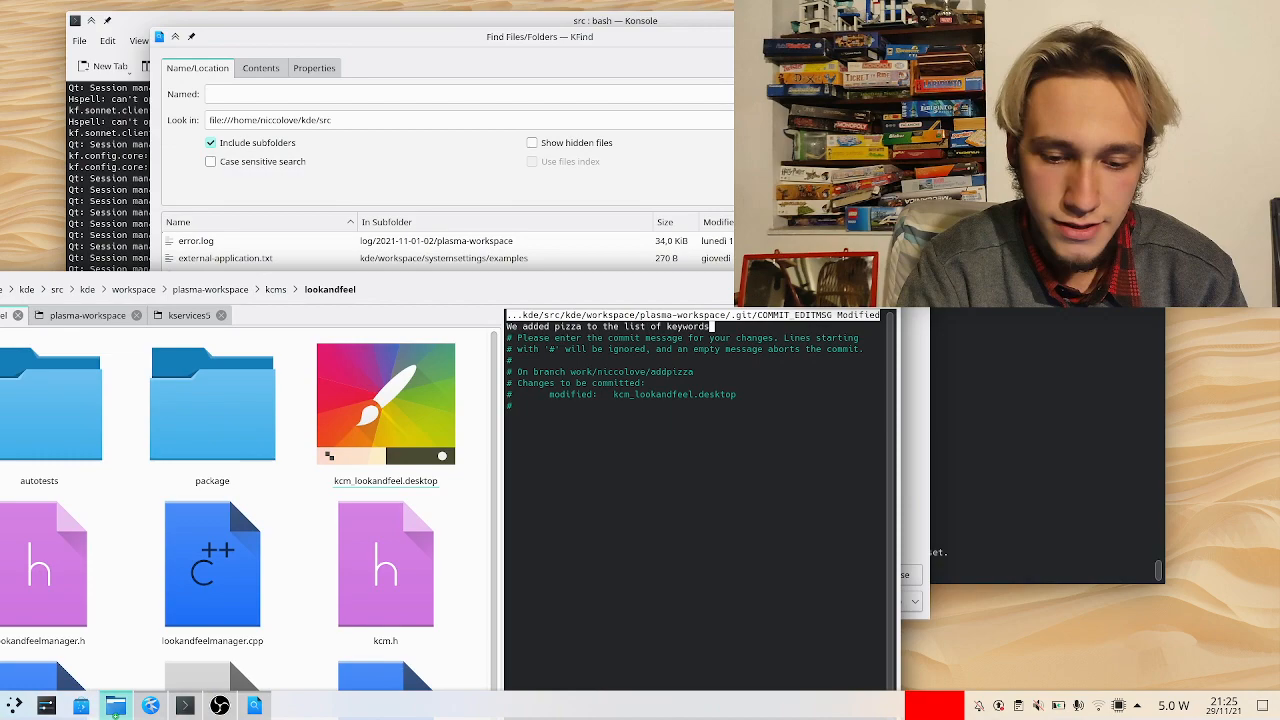
text(as an example)
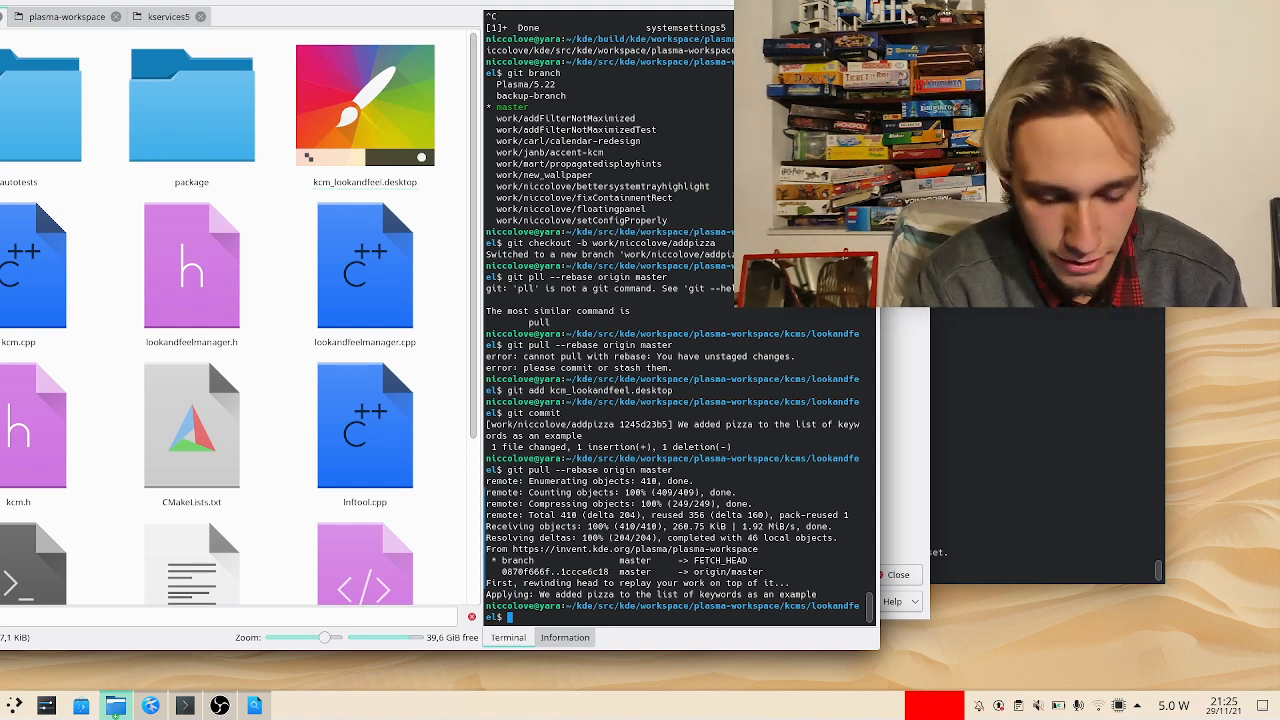
text(git)
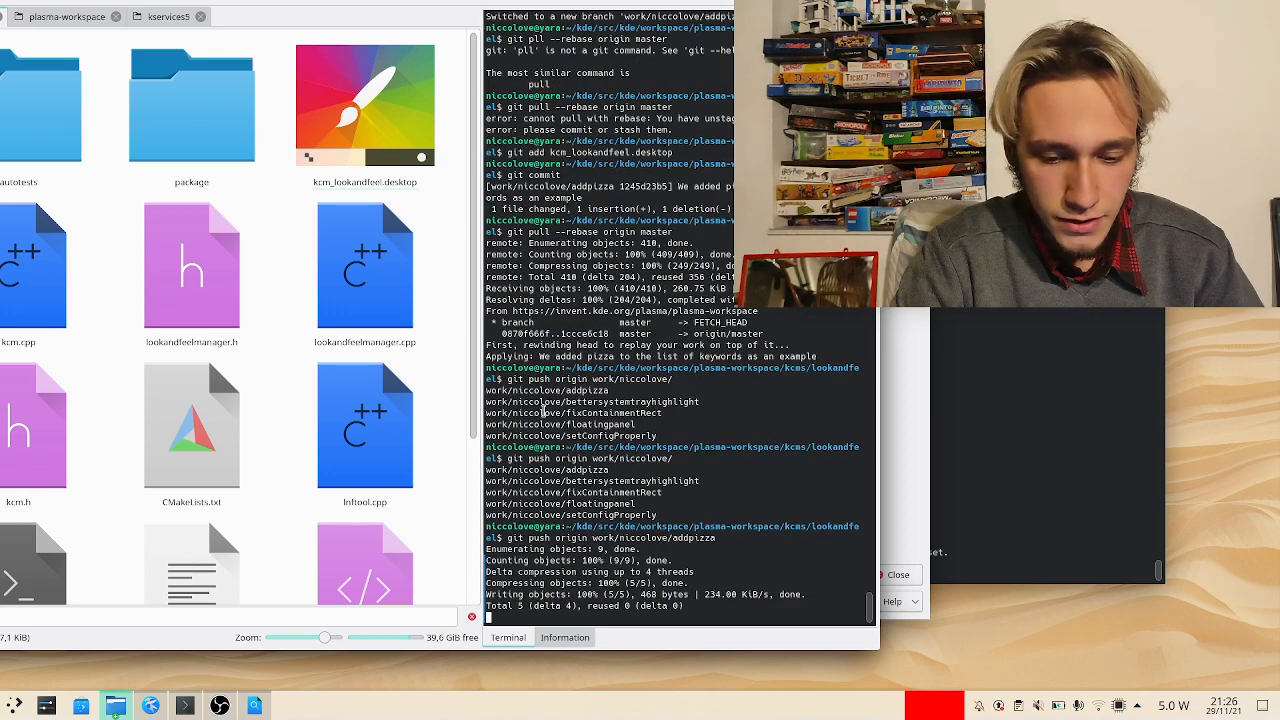
- Push the addpizza branch to origin and view the resulting merge request form
scroll(down, 3)
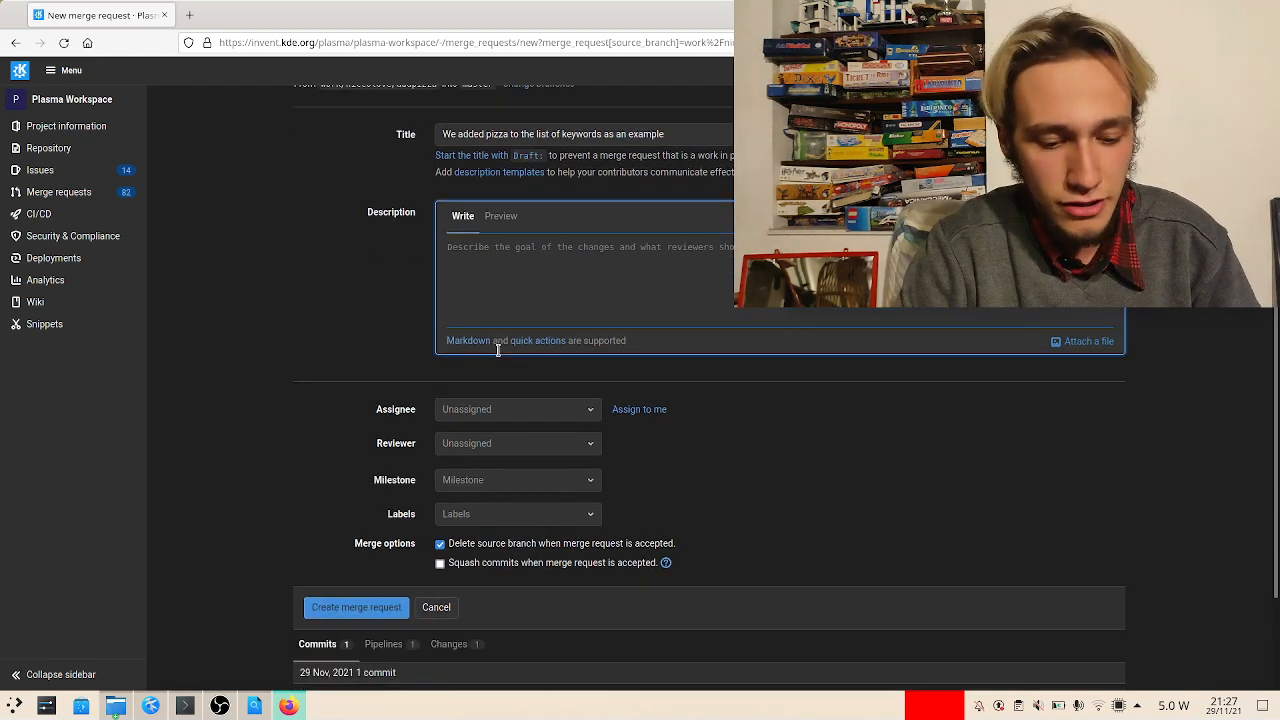
- Look over the New merge request form before returning to the invent.kde.org dashboard
scroll(down, 3)
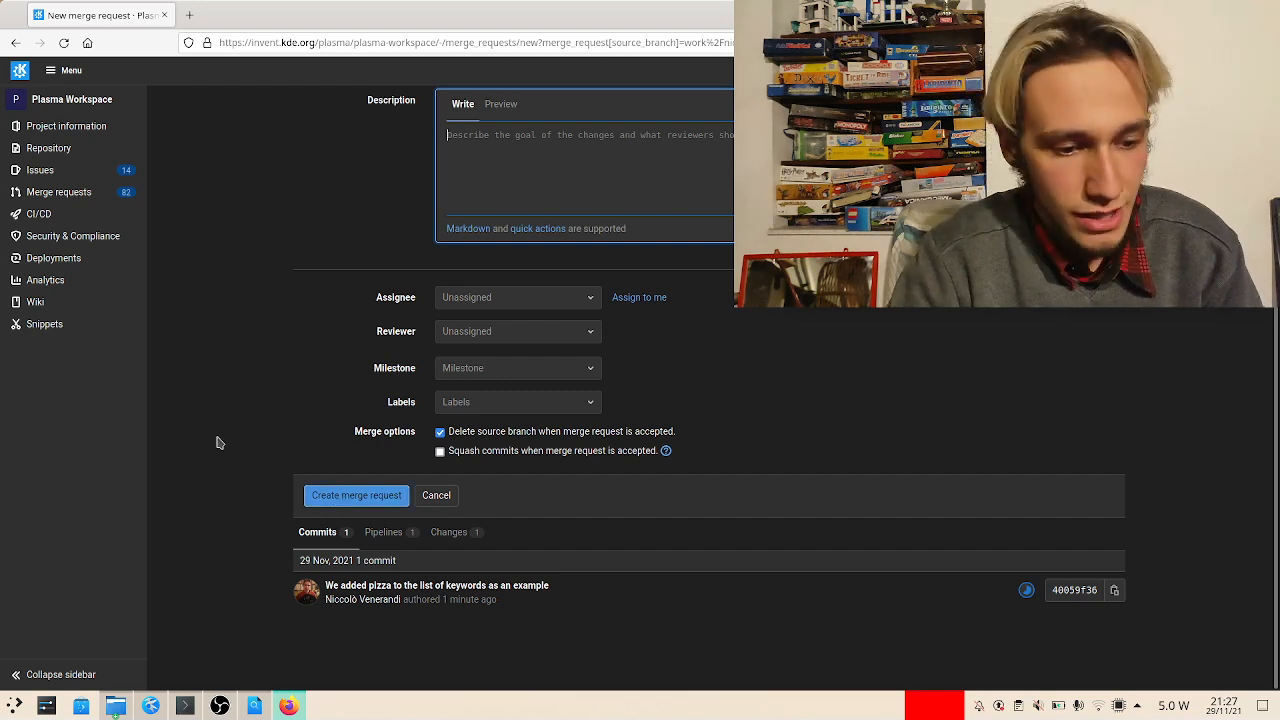
scroll(up, 3)
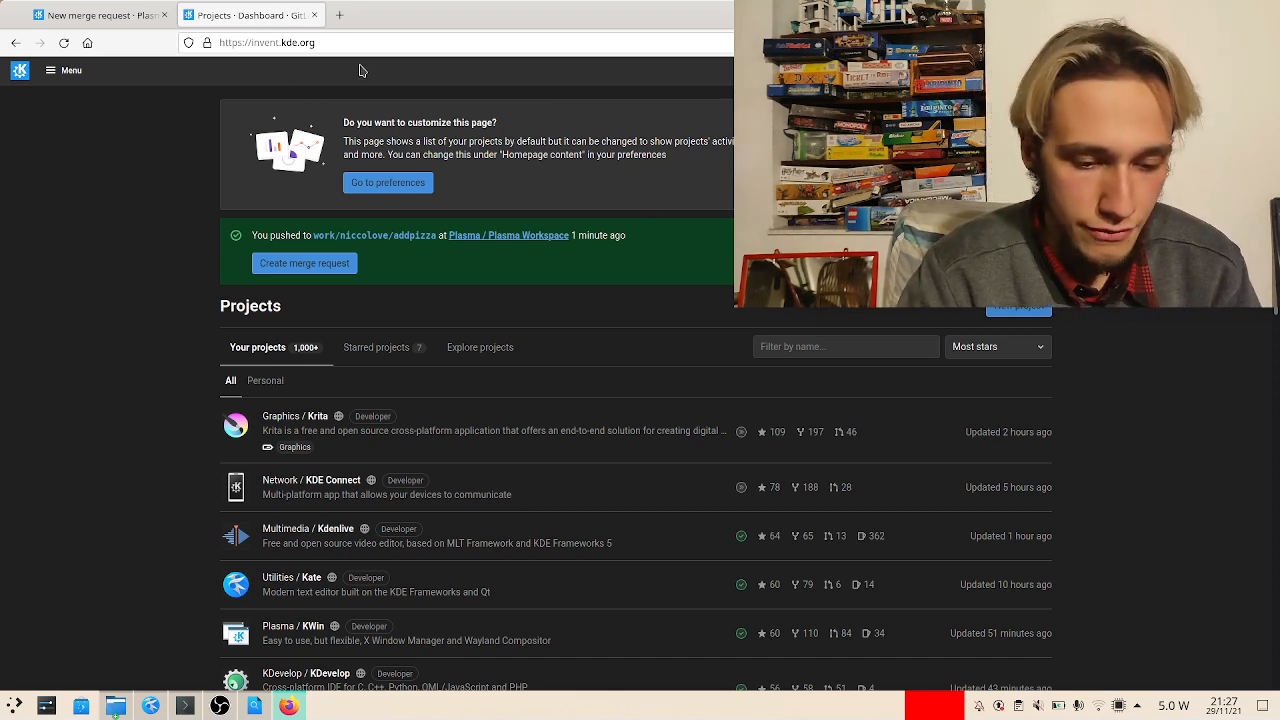
- Filter projects for 'plasma' and locate kcm_lookandfeel.desktop in Plasma Workspace's kcms/lookandfeel folder
text(p)
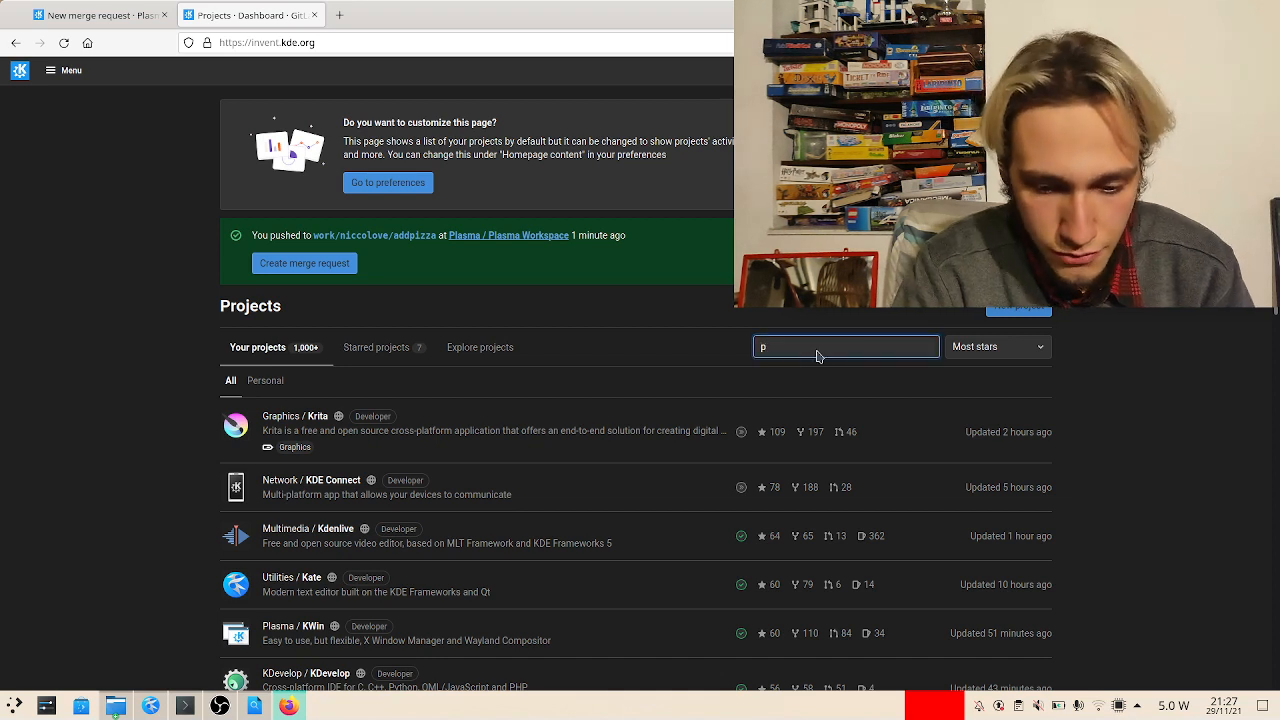
text(plasma)
text(looknand)
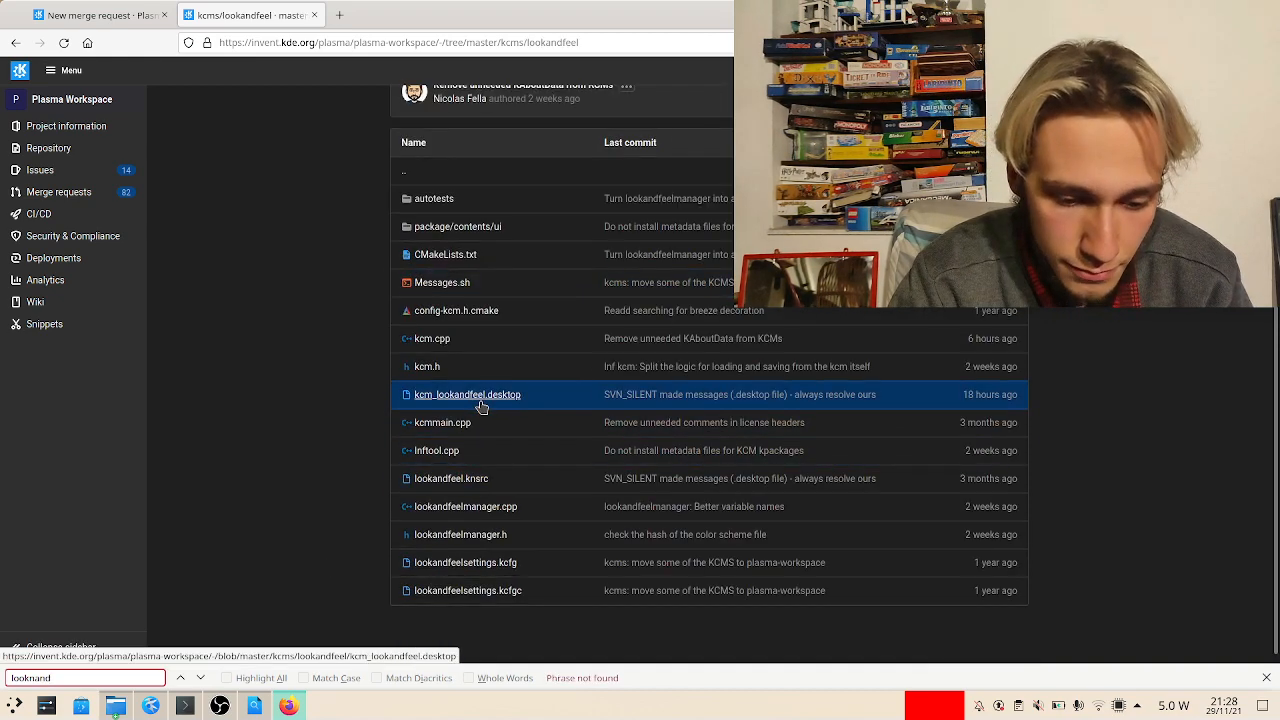
click(468, 394)
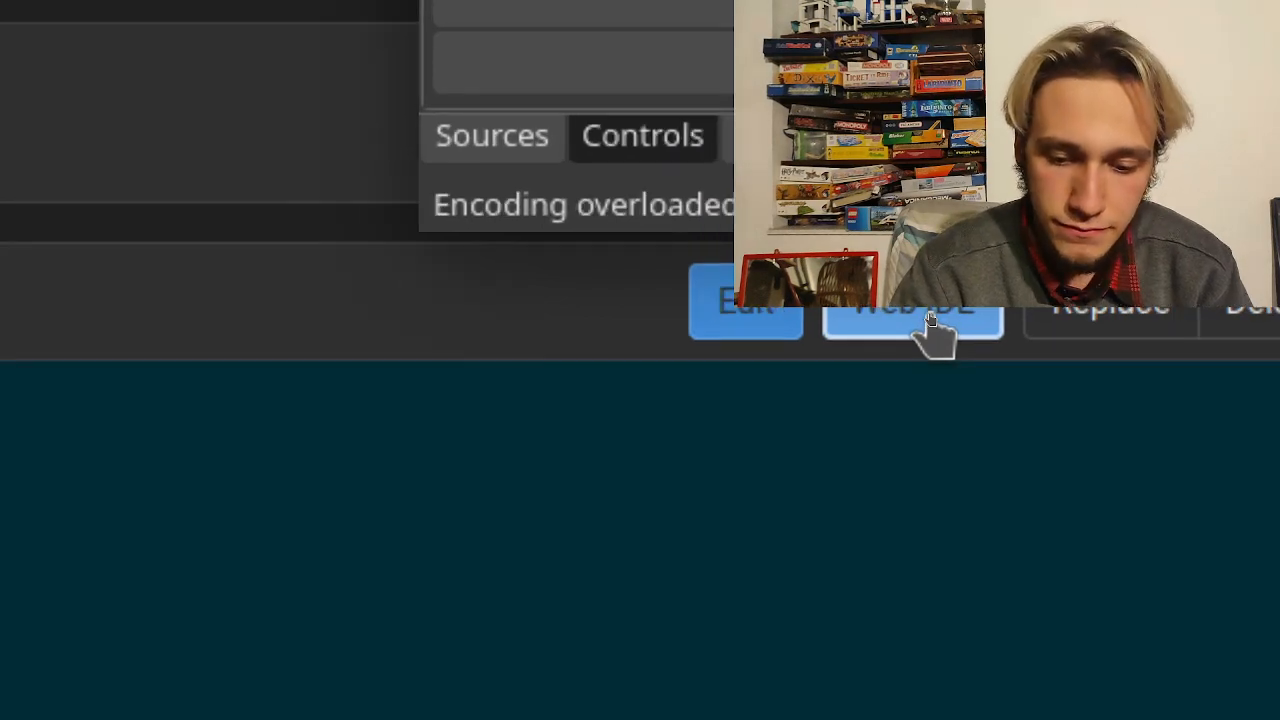
- Edit kcm_lookandfeel.desktop in the Web IDE, adding pizza to the Keywords lines
click(912, 308)
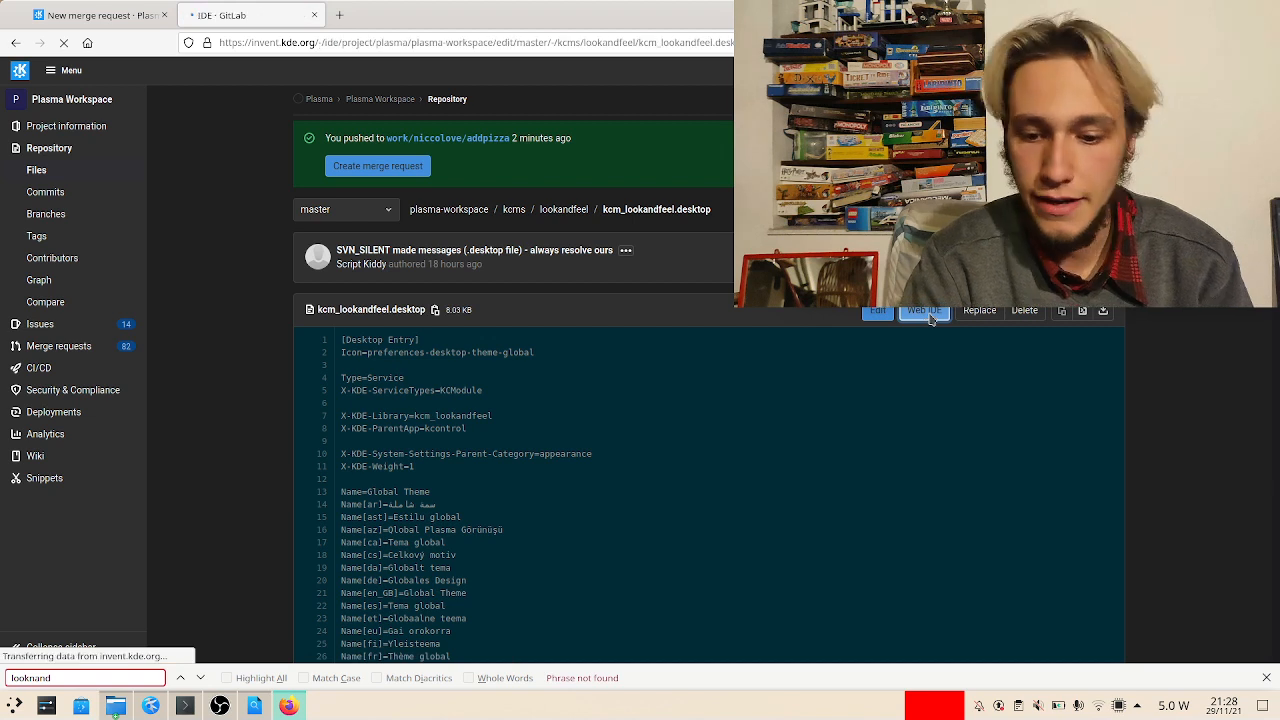
click(922, 308)
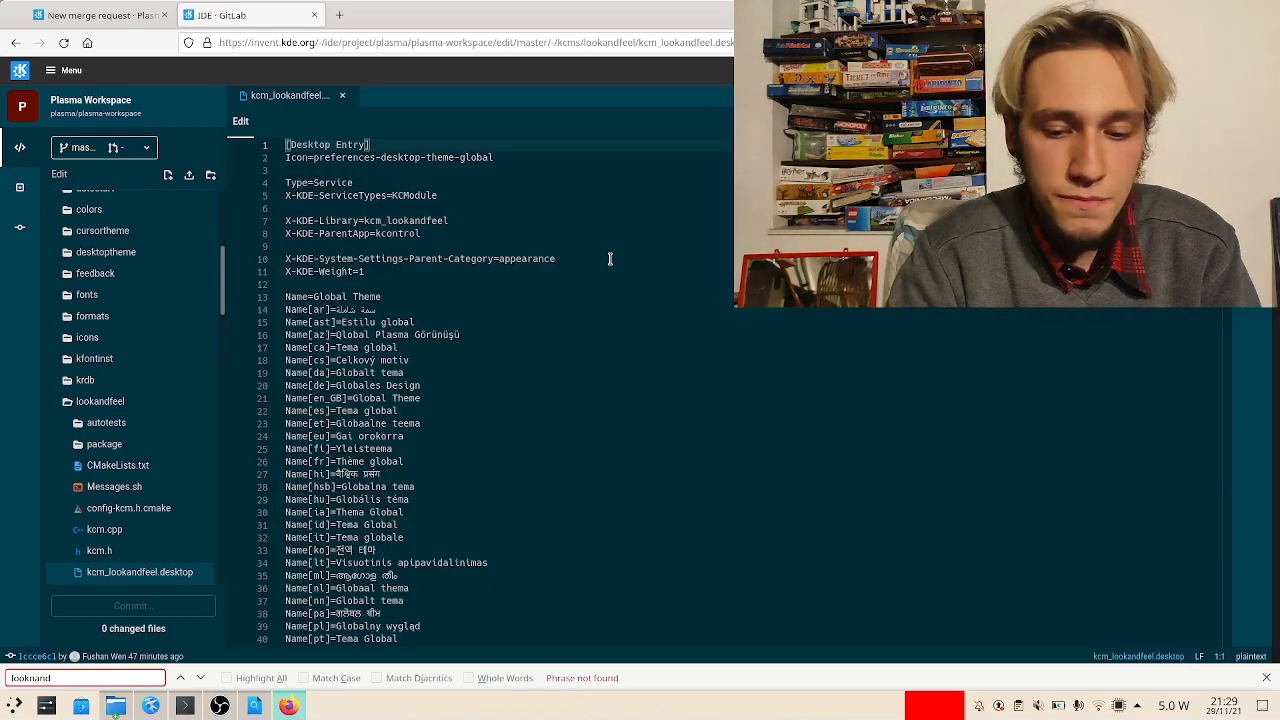
scroll(down, 3)
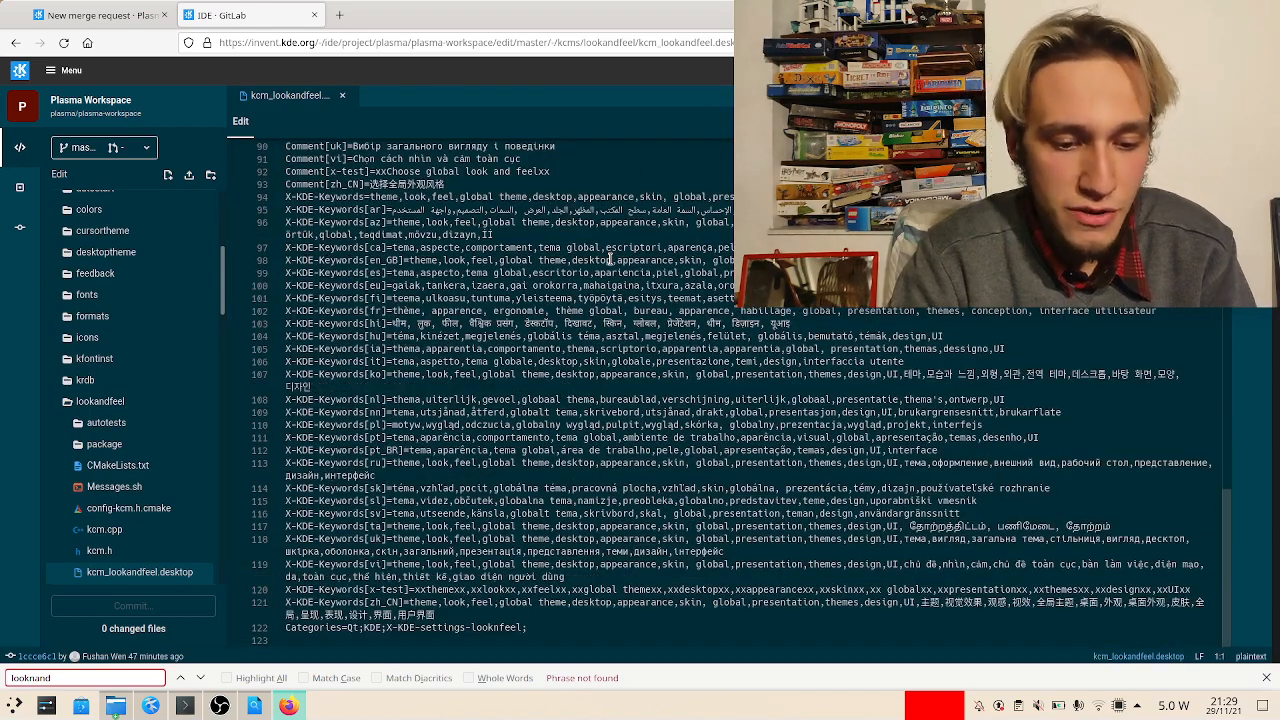
scroll(up, 3)
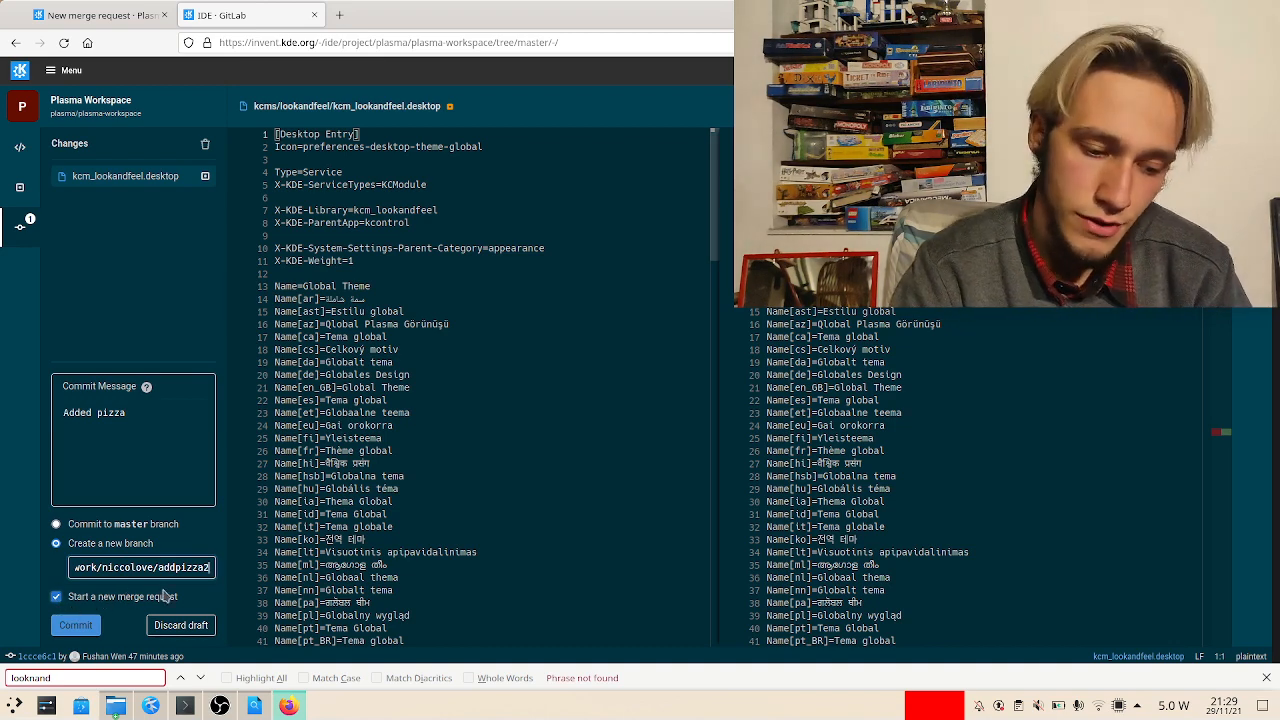
- Commit 'Added pizza' to a new branch and review the resulting merge request form
click(76, 624)
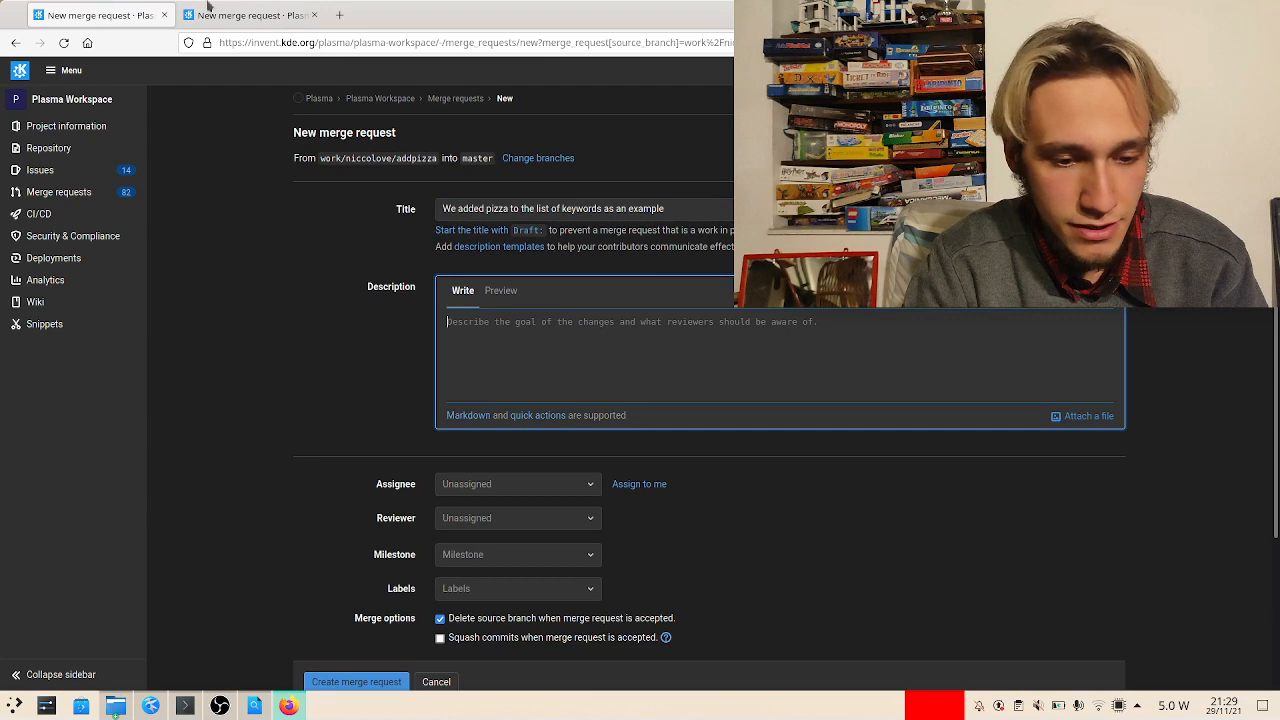
scroll(down, 3)
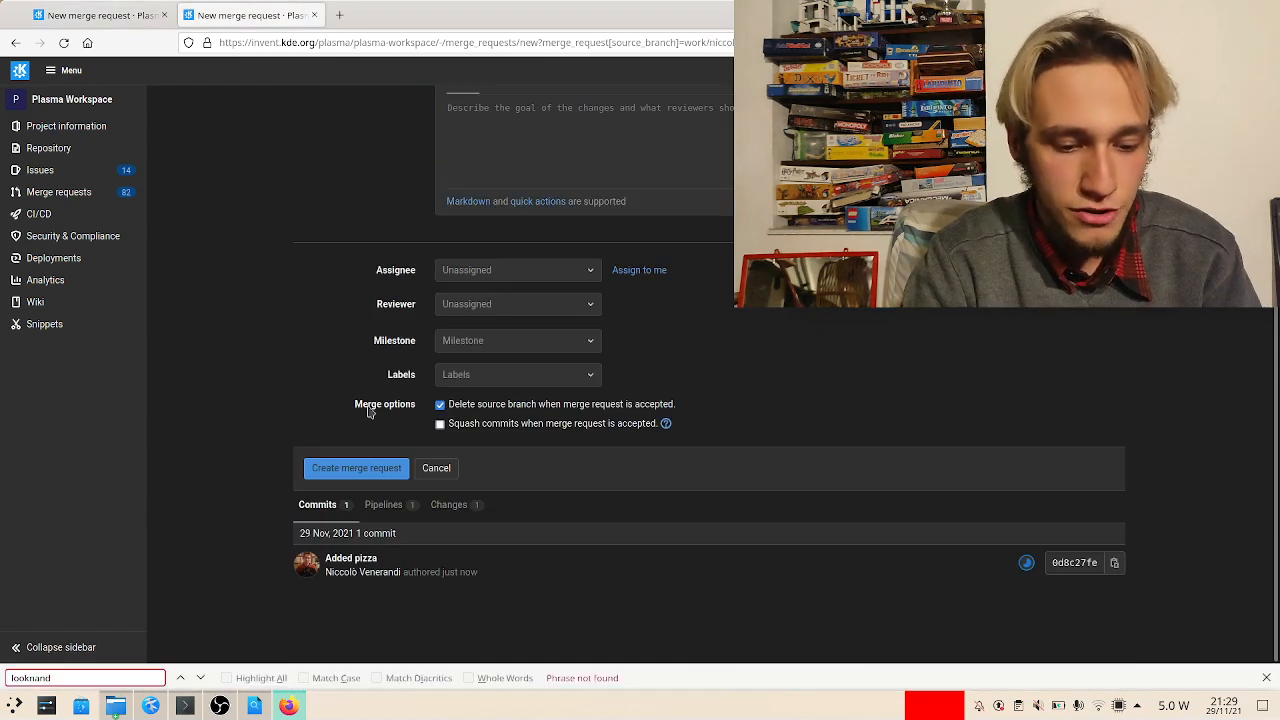